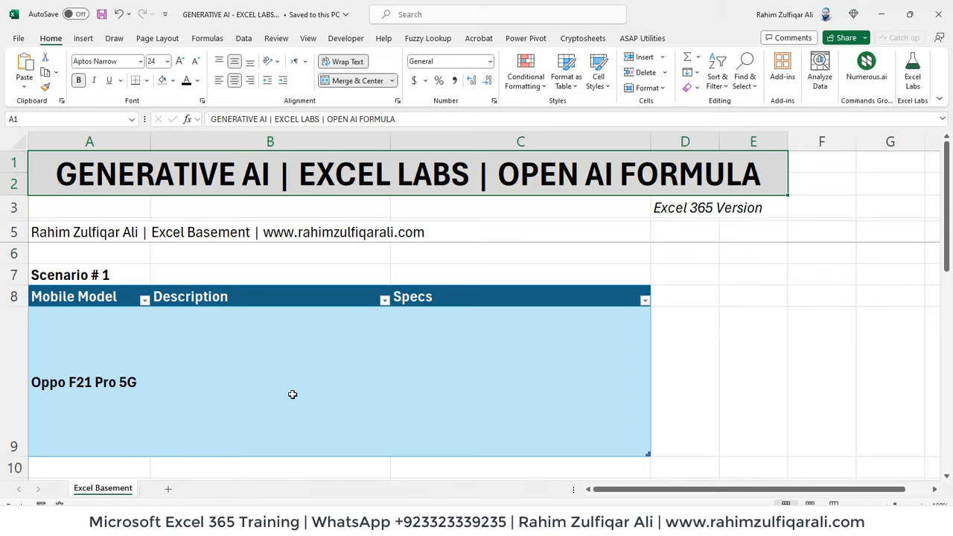
- Start a LABS.GENERATIVEAI formula in the Description cell of the Oppo F21 Pro 5G row
left_click(292, 395)
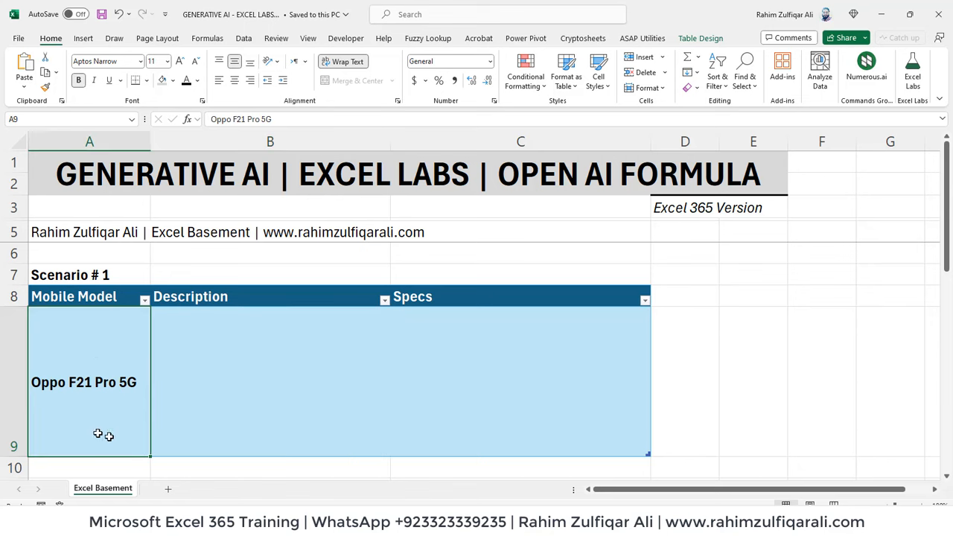
mouse_move(77, 413)
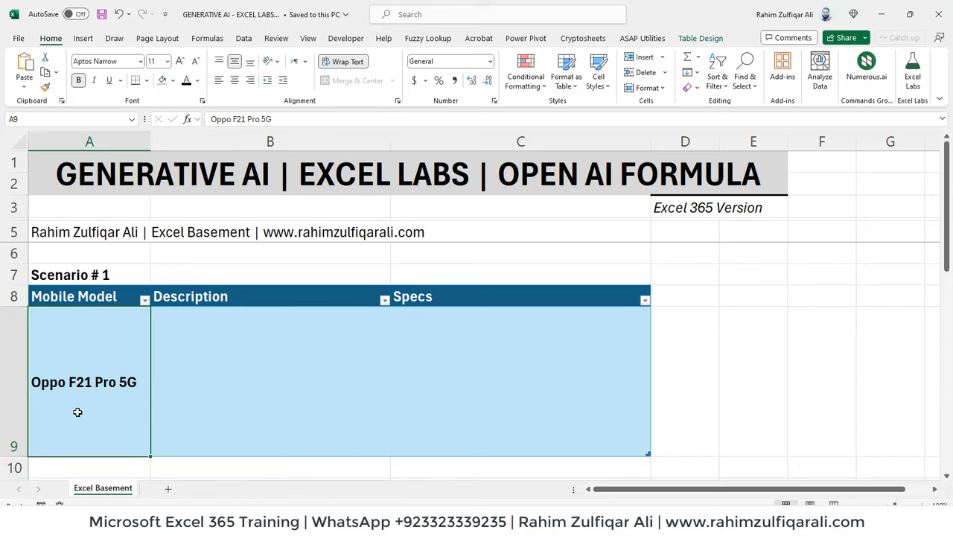
mouse_move(241, 398)
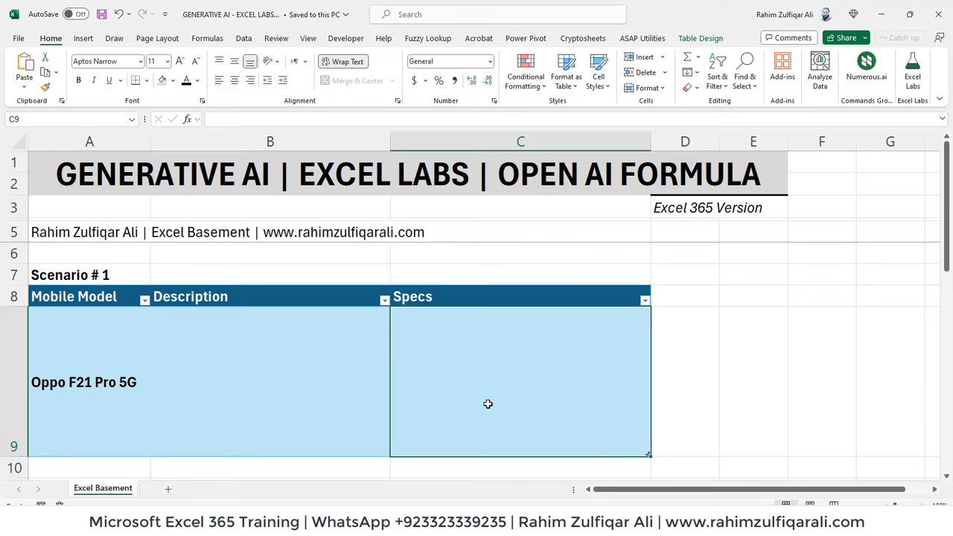
left_click(276, 382)
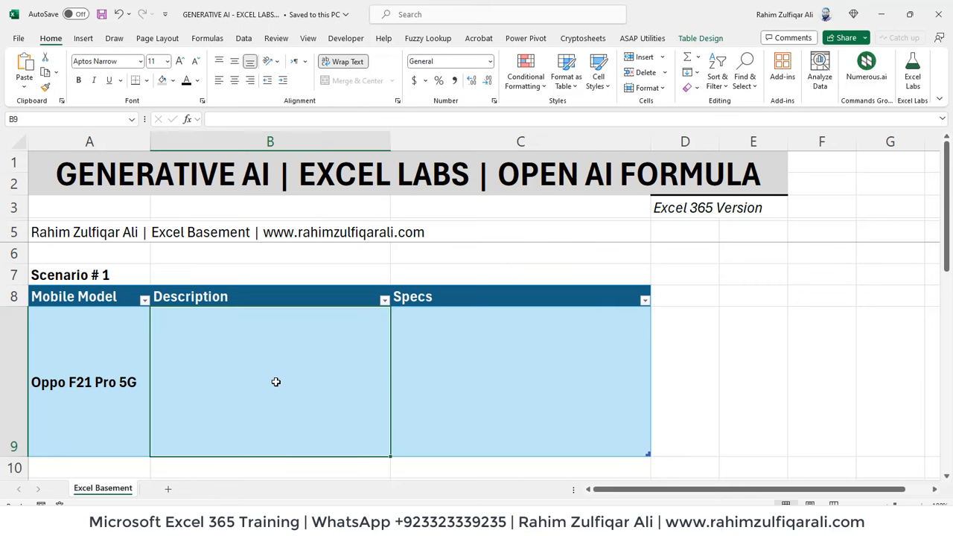
type("=")
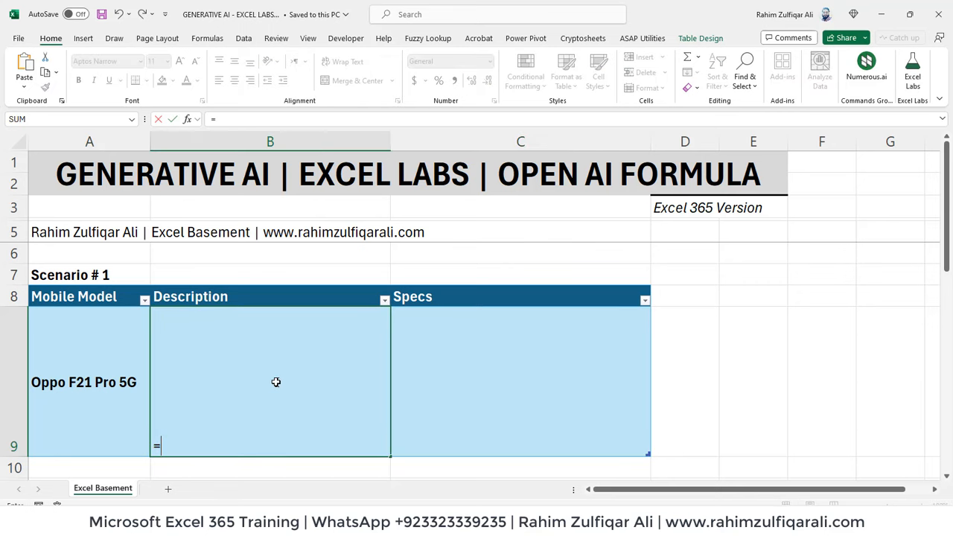
type("lab")
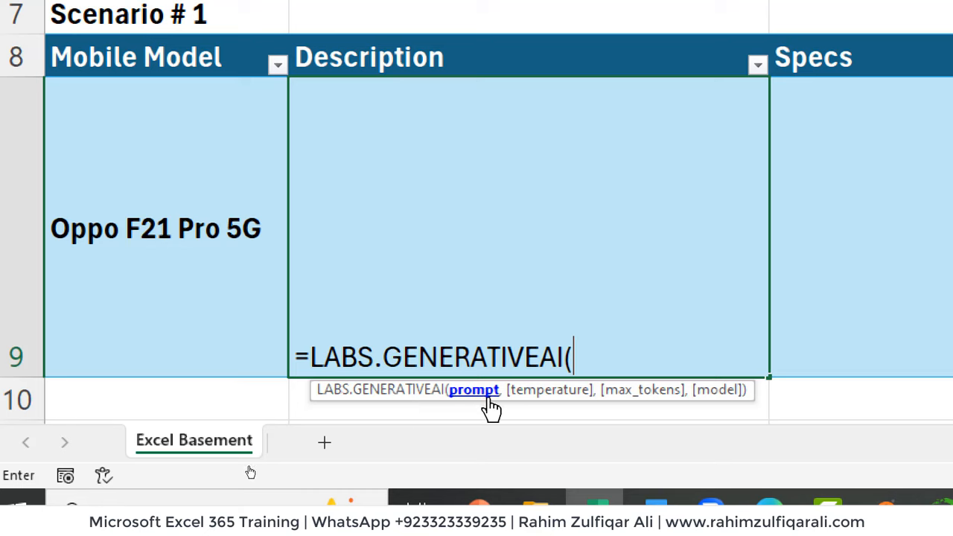
mouse_move(644, 402)
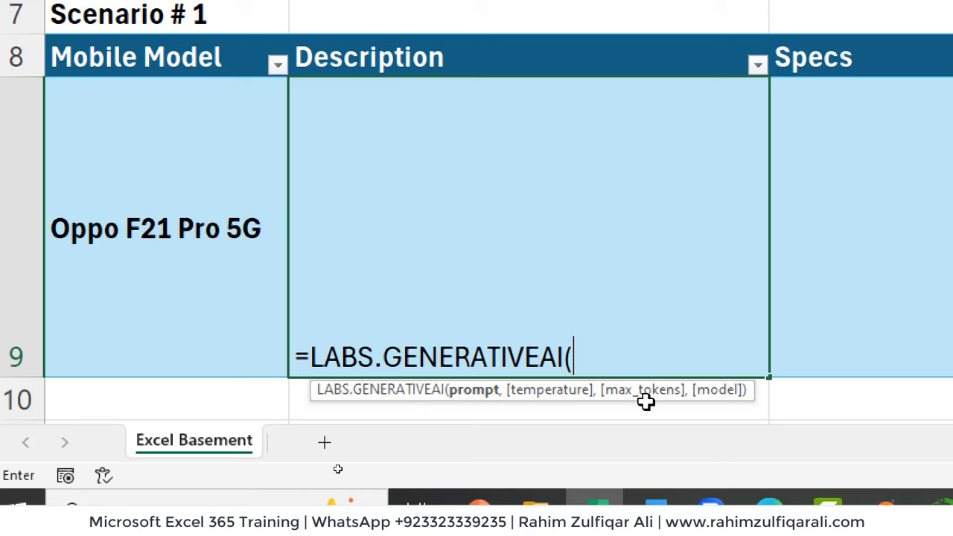
mouse_move(472, 398)
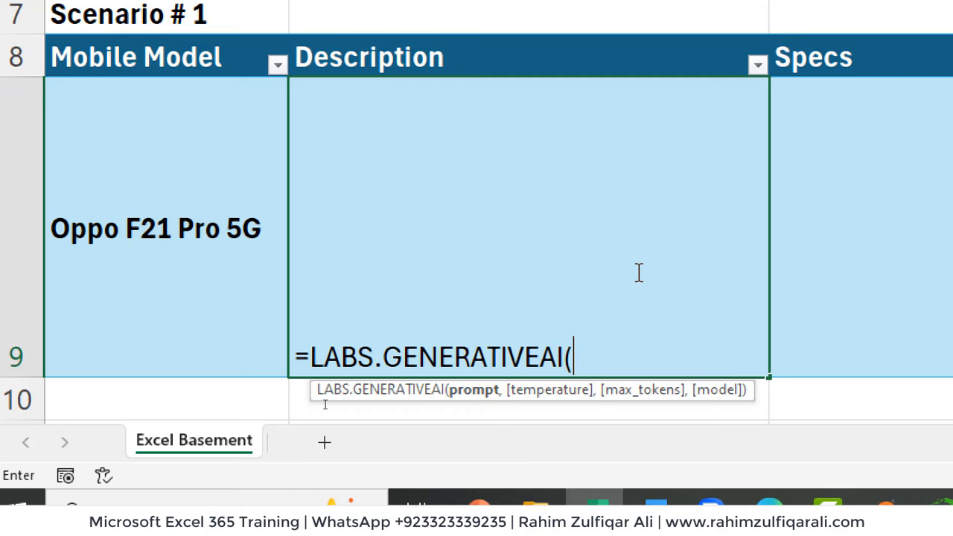
type("\"")
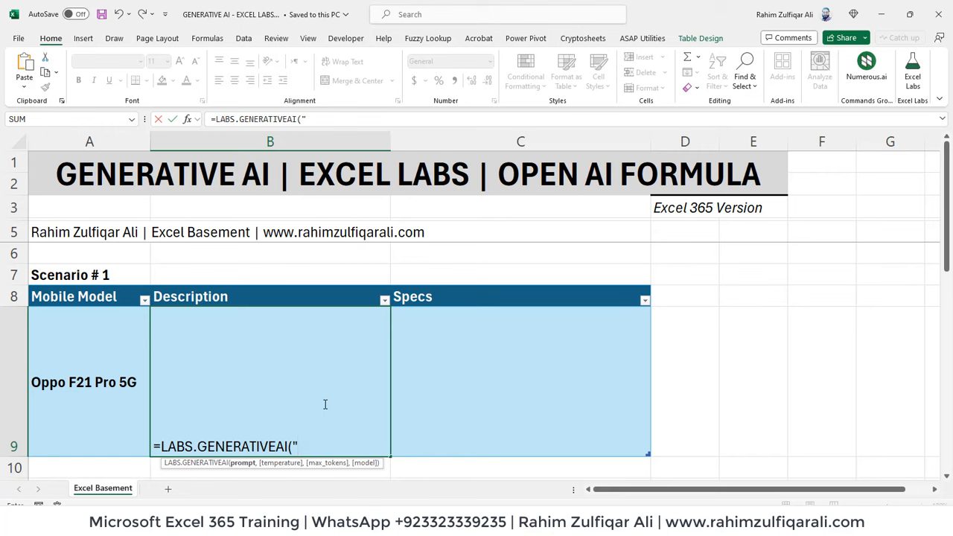
- Enter the prompt 'return a short description for this product: ' joined with the Mobile Model cell
type("return a s")
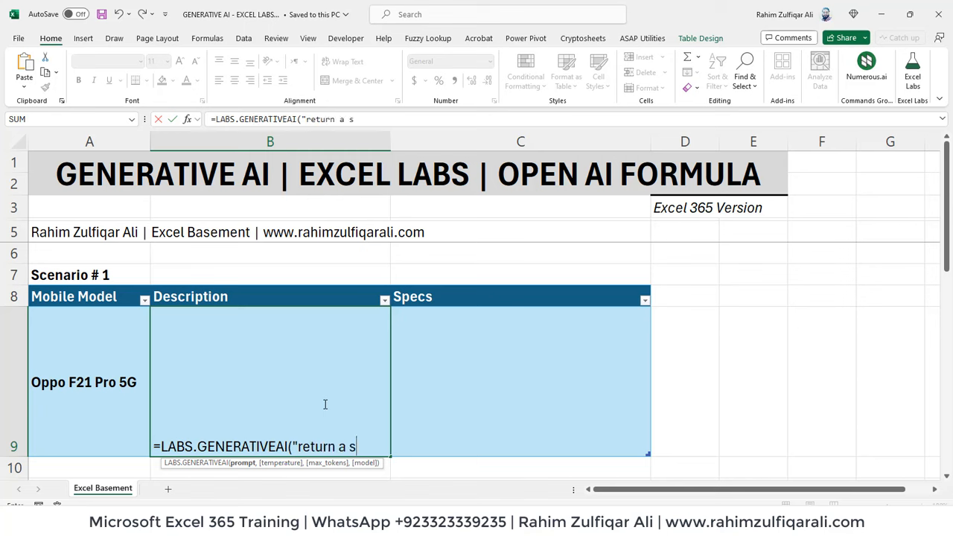
type("hort d")
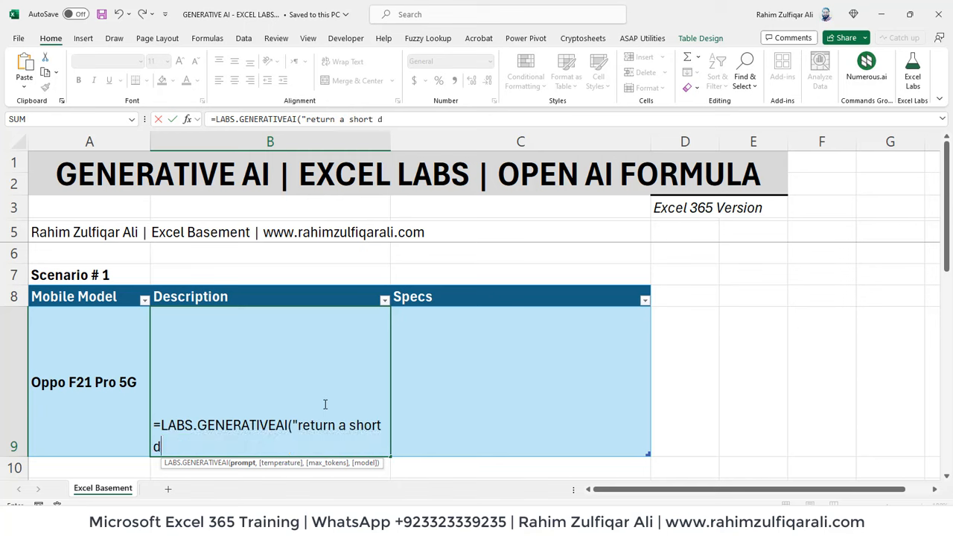
type("escription")
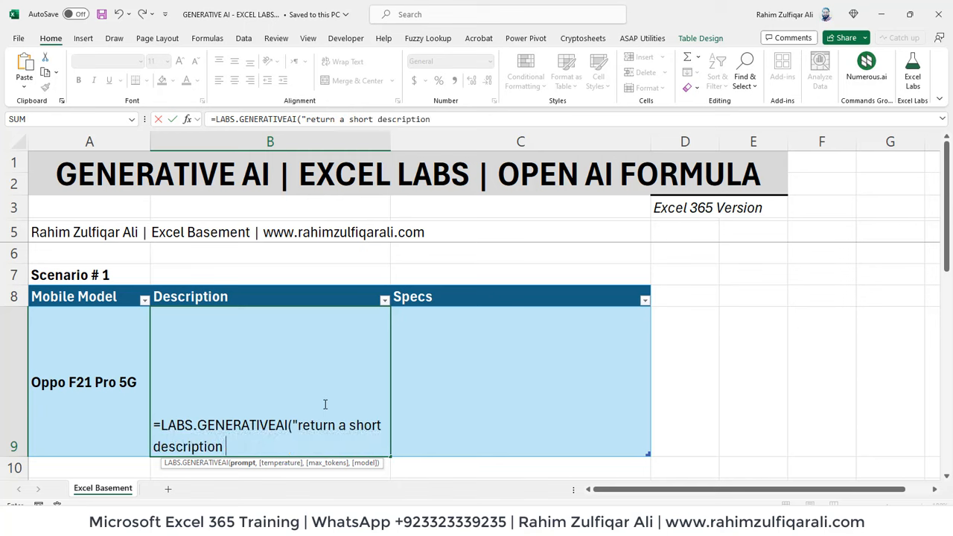
type("for this product")
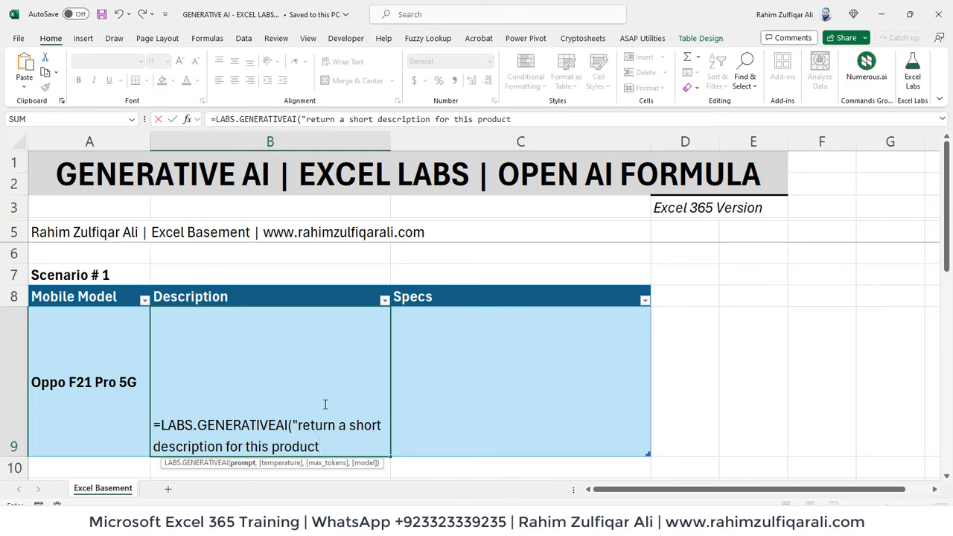
type(":")
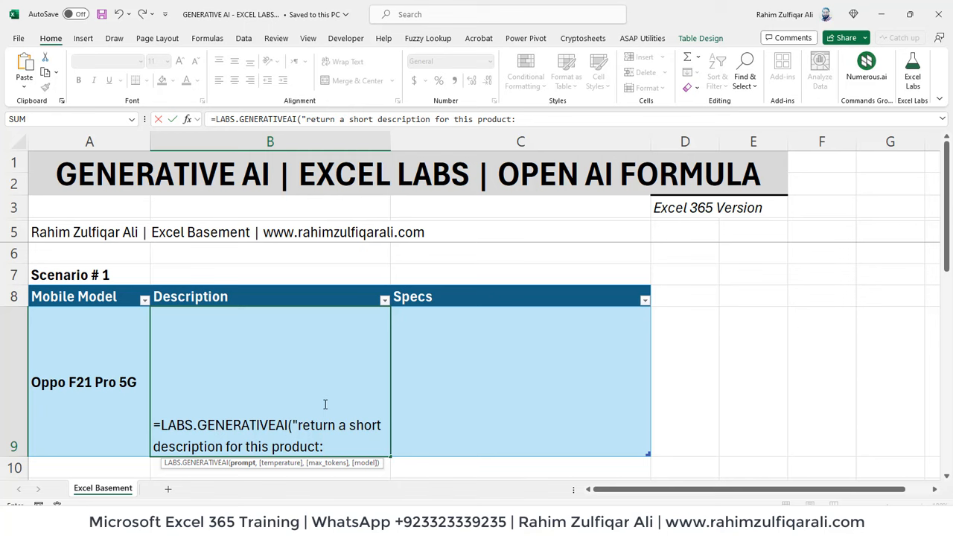
type("\"")
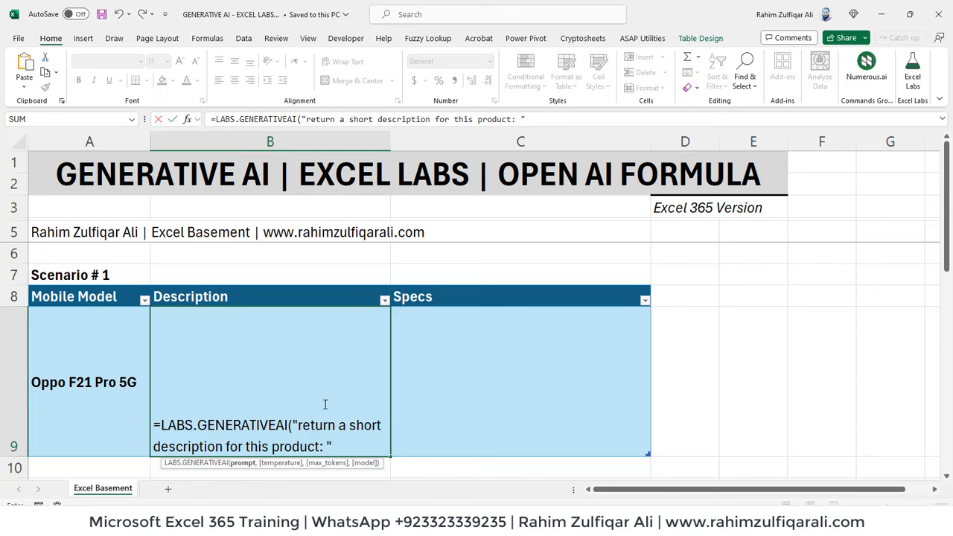
type("&")
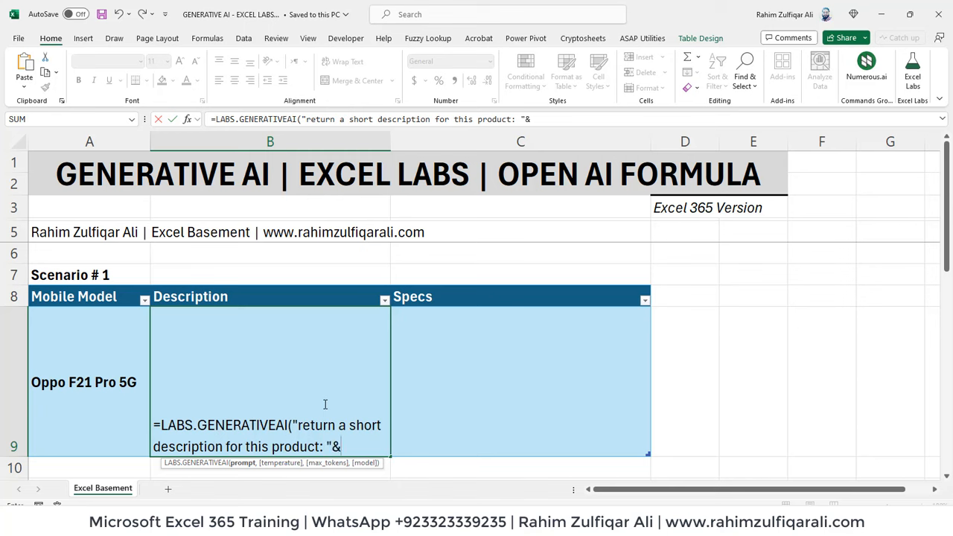
left_click(84, 382)
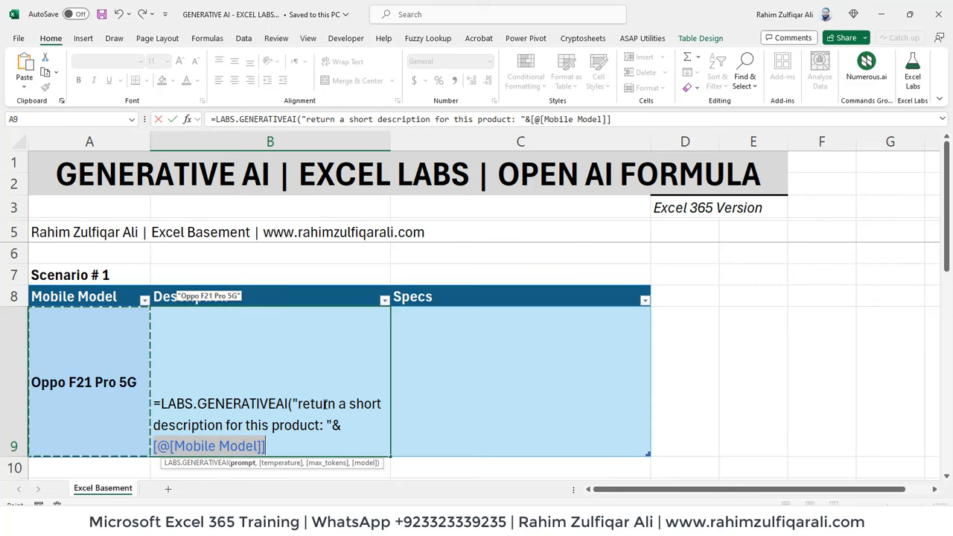
type(")")
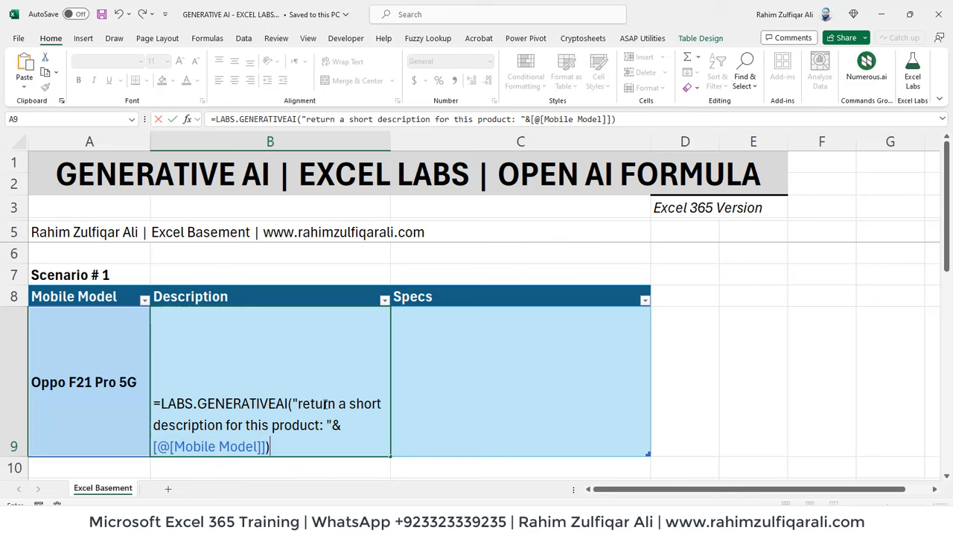
key("Enter")
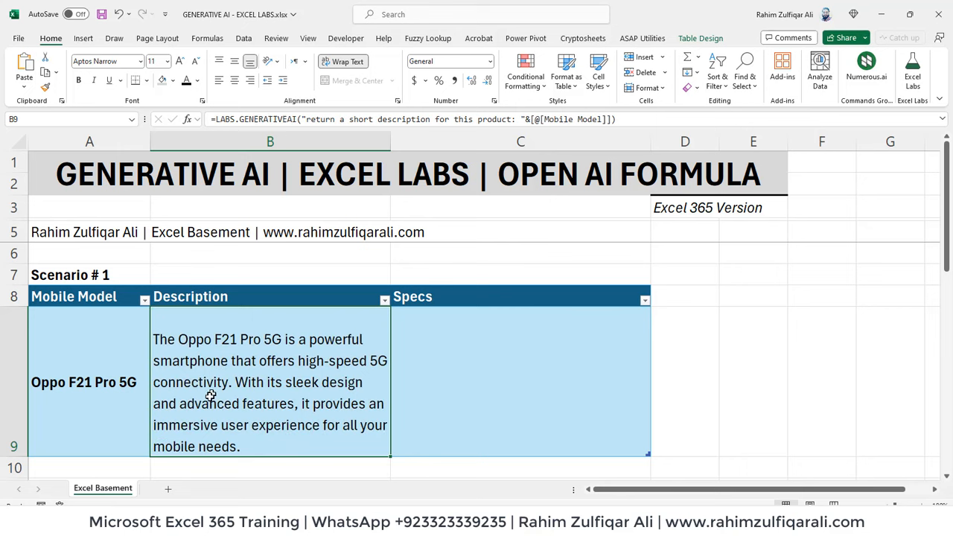
mouse_move(223, 351)
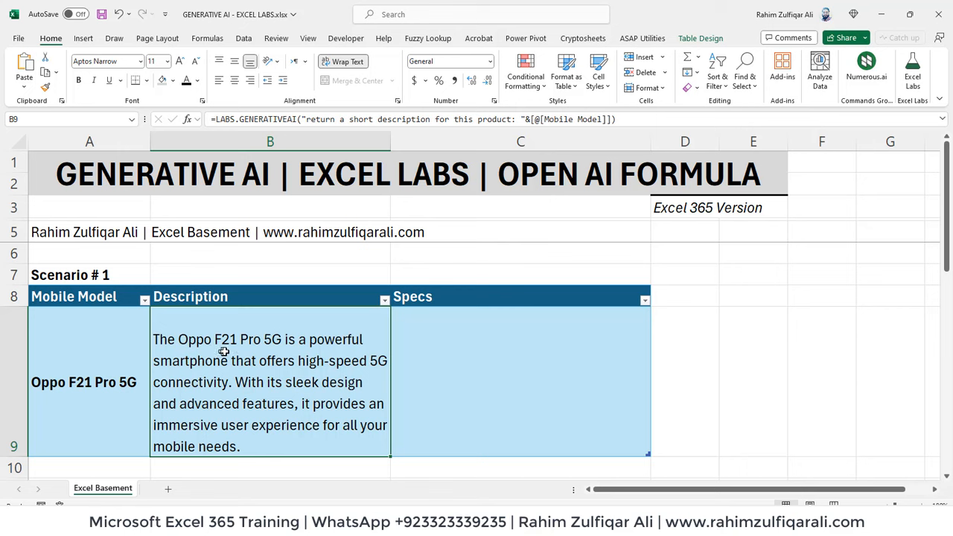
mouse_move(203, 374)
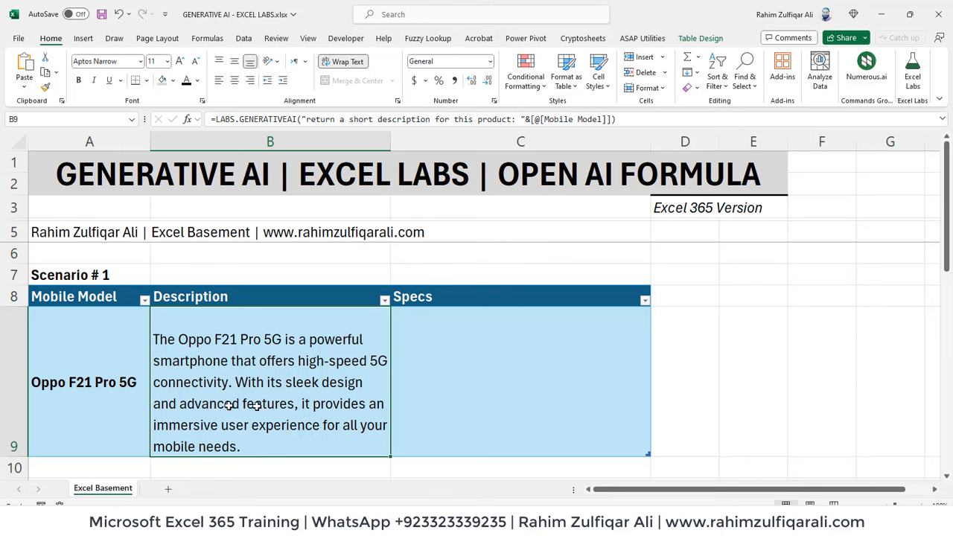
mouse_move(284, 410)
type("=")
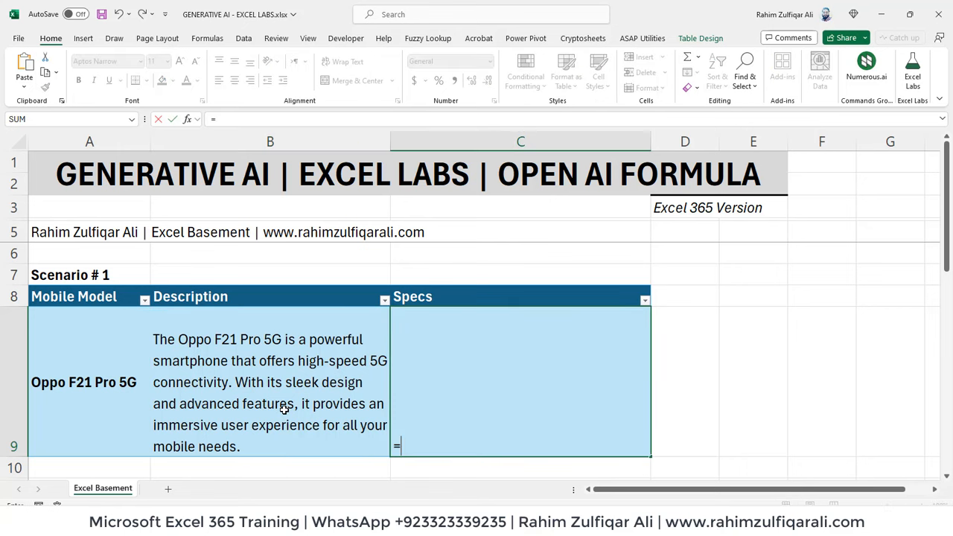
- Enter =LABS.GENERATIVEAI("get the specs for the "&[@[Mobile Model]]) in Specs cell C9
type("lab")
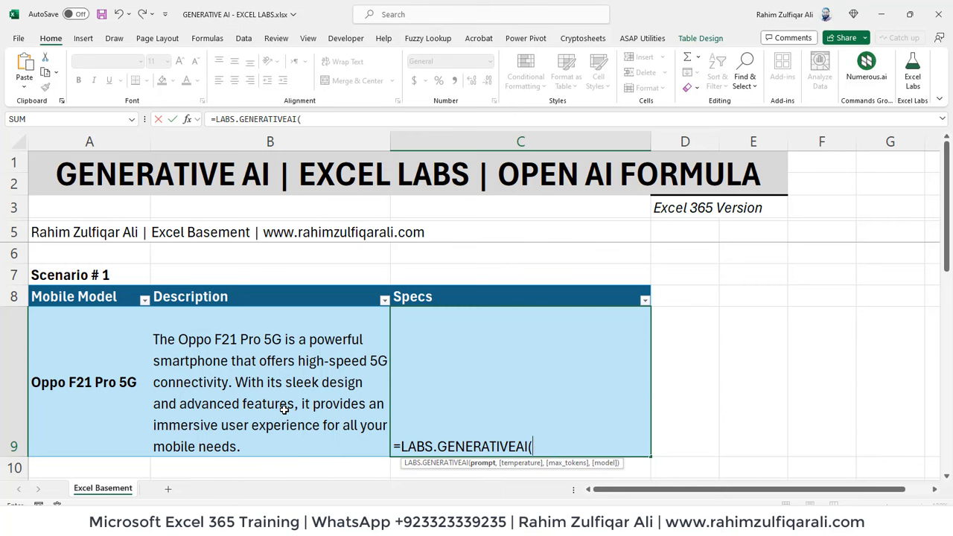
type("\"")
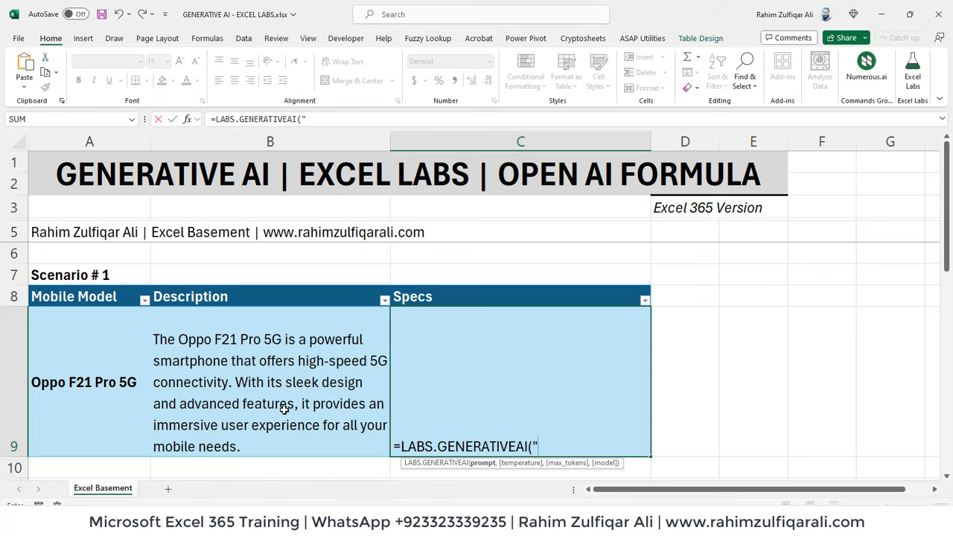
type("get the")
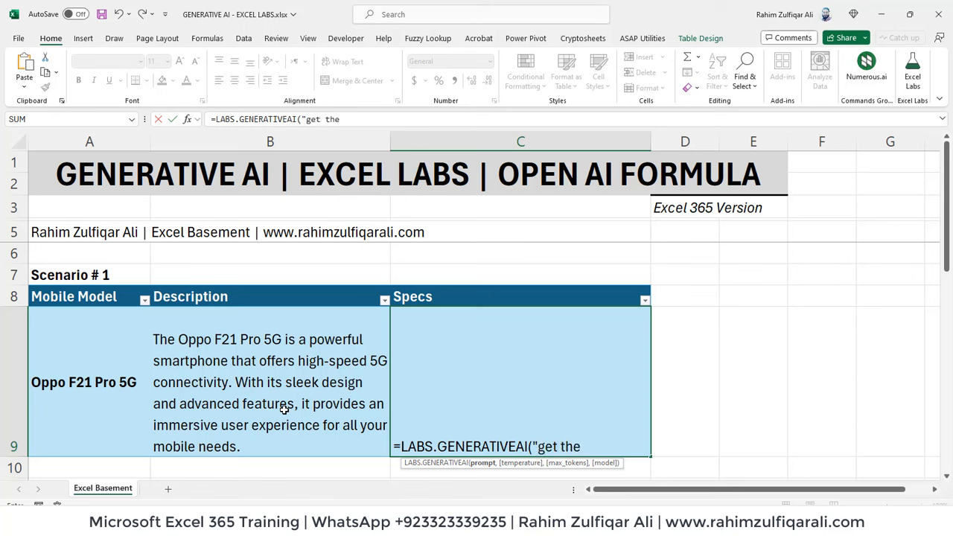
type("spe")
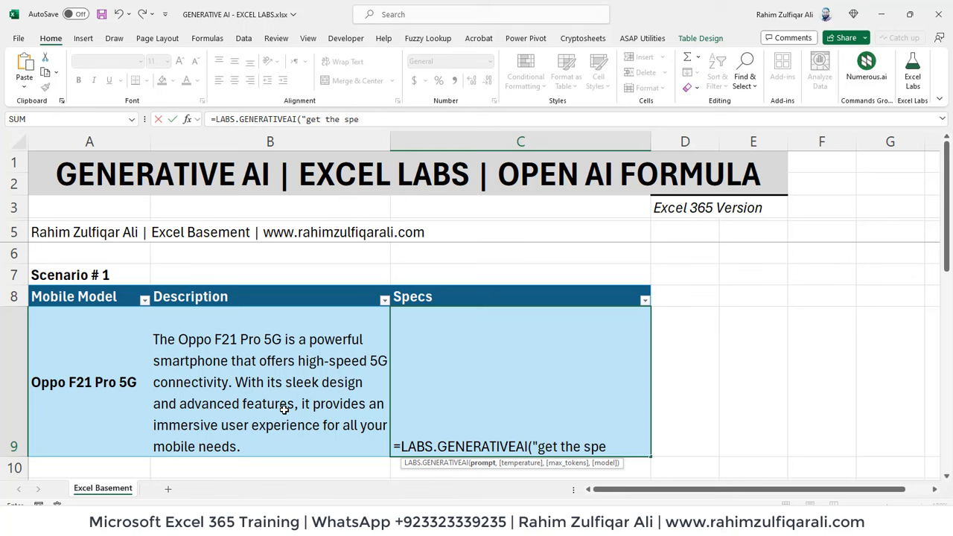
type("cs for the")
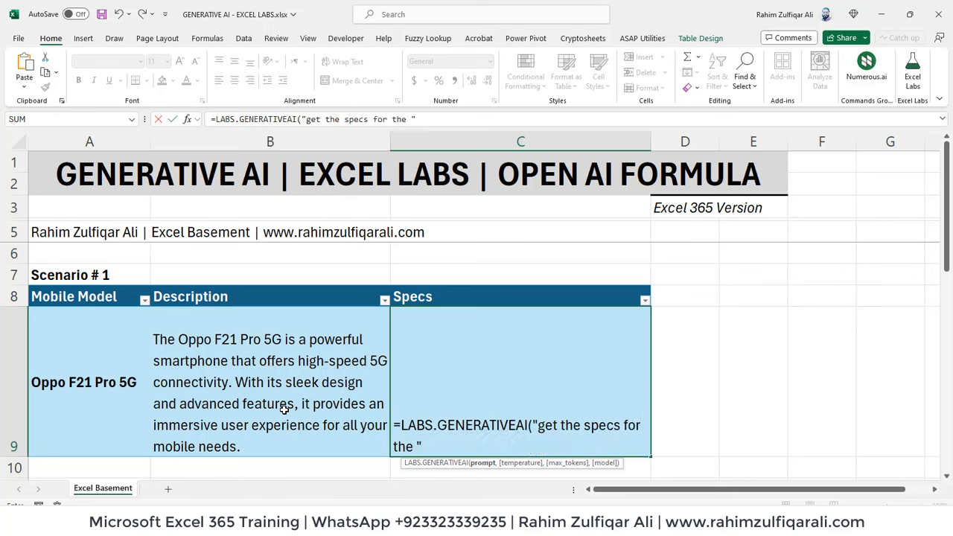
type("&")
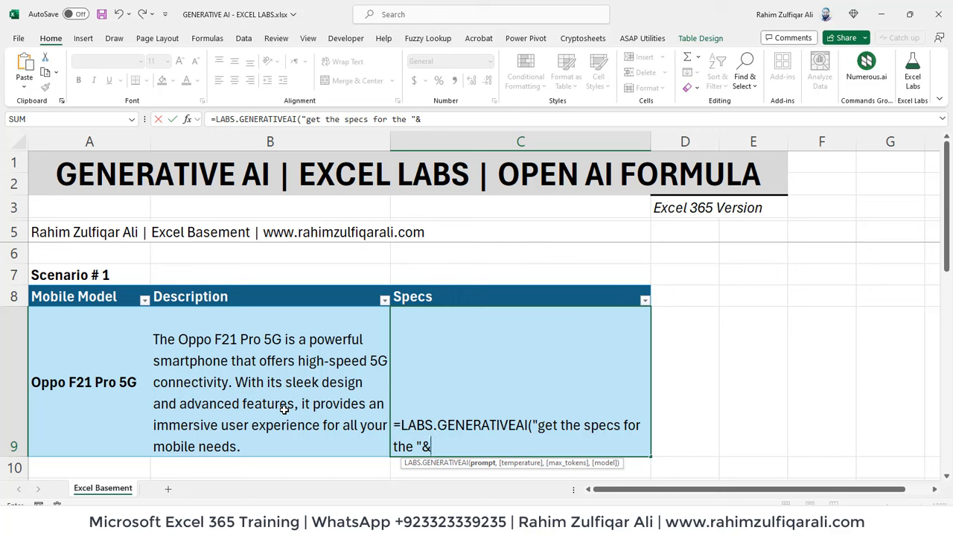
left_click(81, 381)
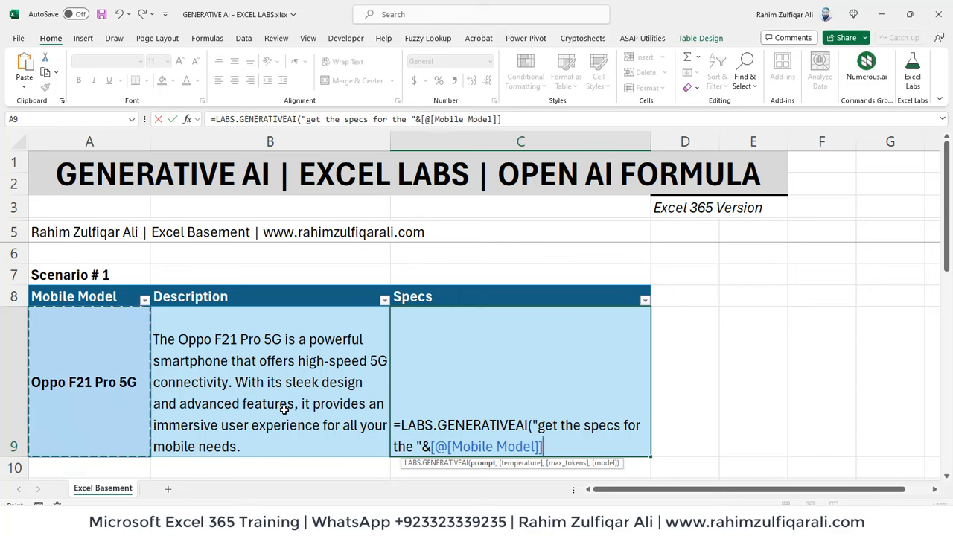
type(")")
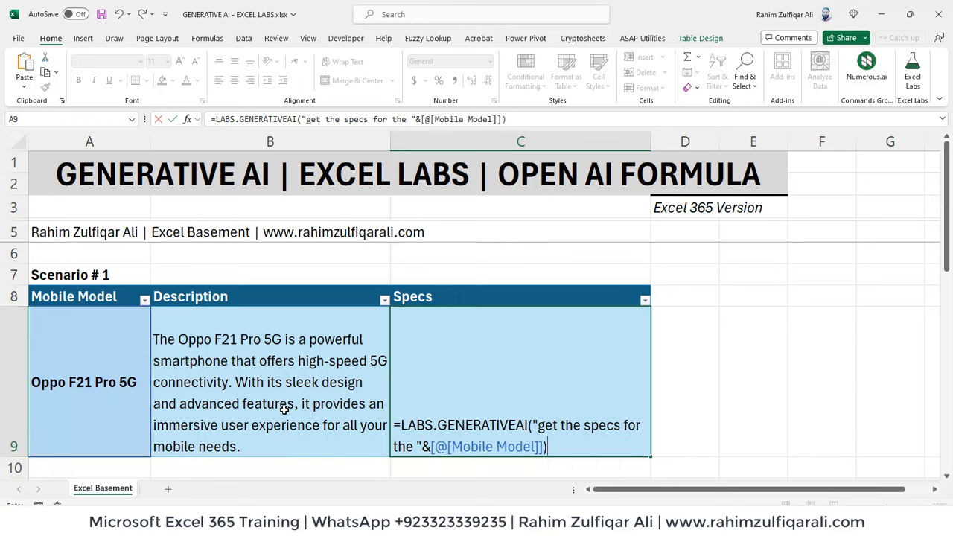
key("Enter")
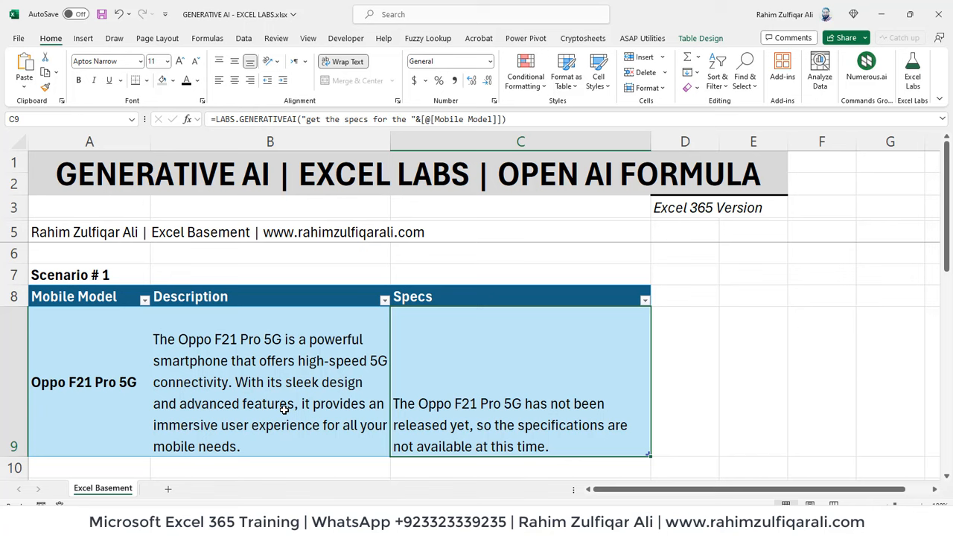
- Replace the Mobile Model in A9 with Samsung Galaxy Z flip5 to refresh AI results
left_click(271, 393)
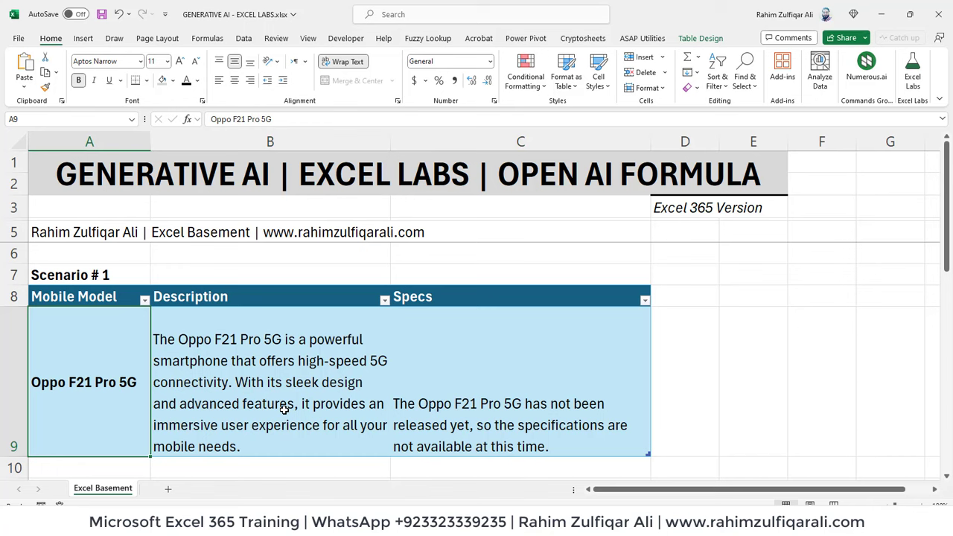
type("Samsungg")
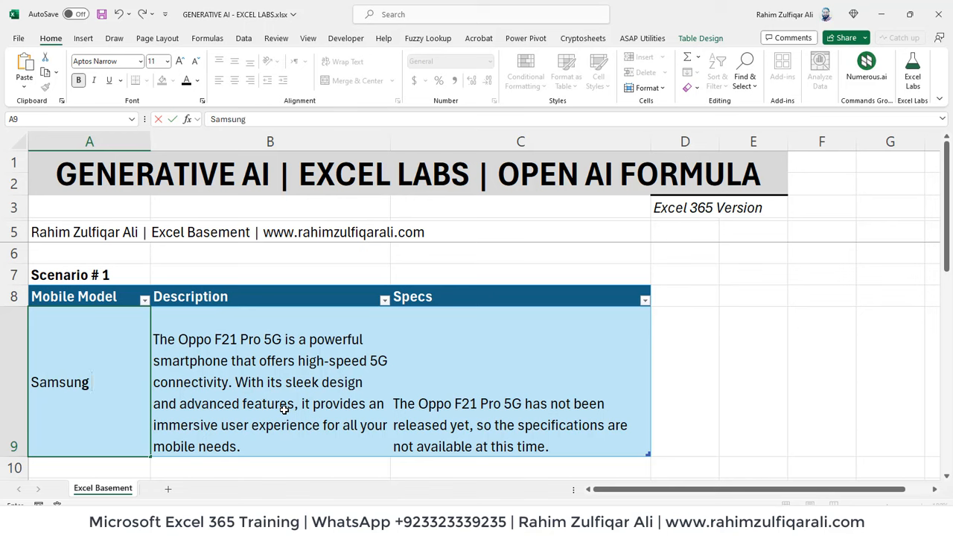
type("Gal")
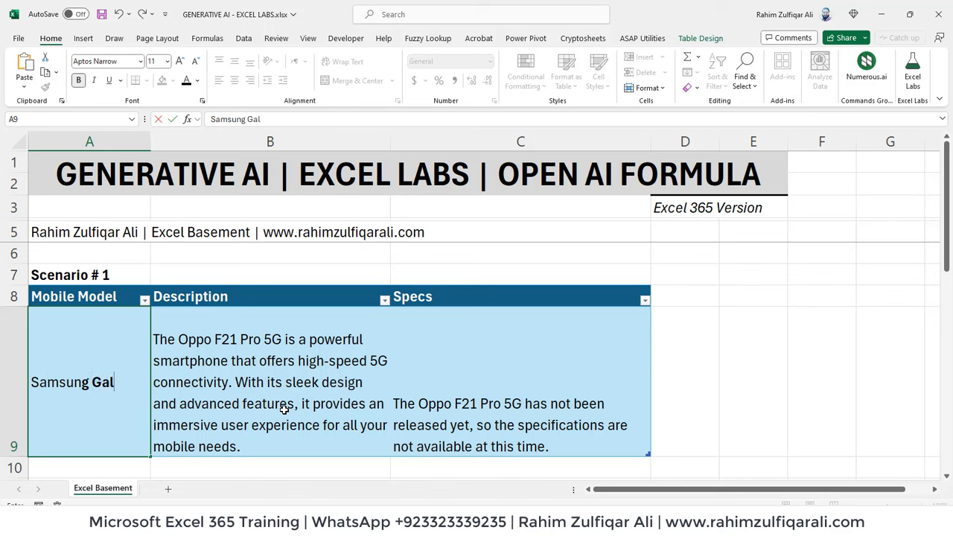
type("x")
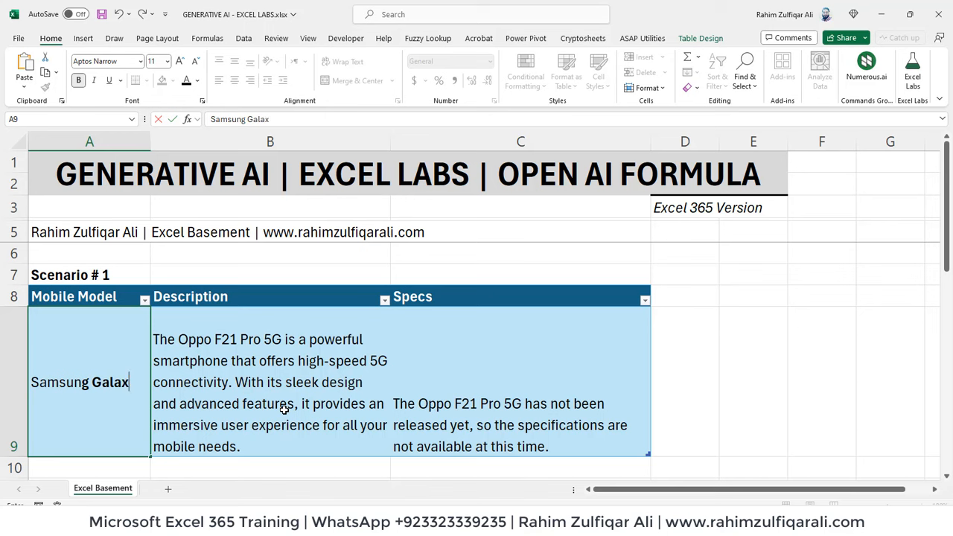
type("Z")
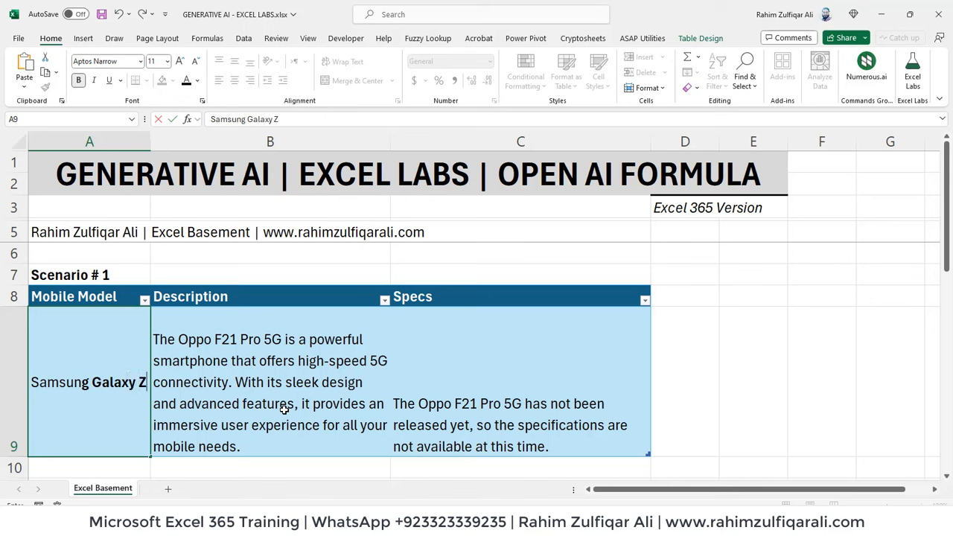
type("flip5")
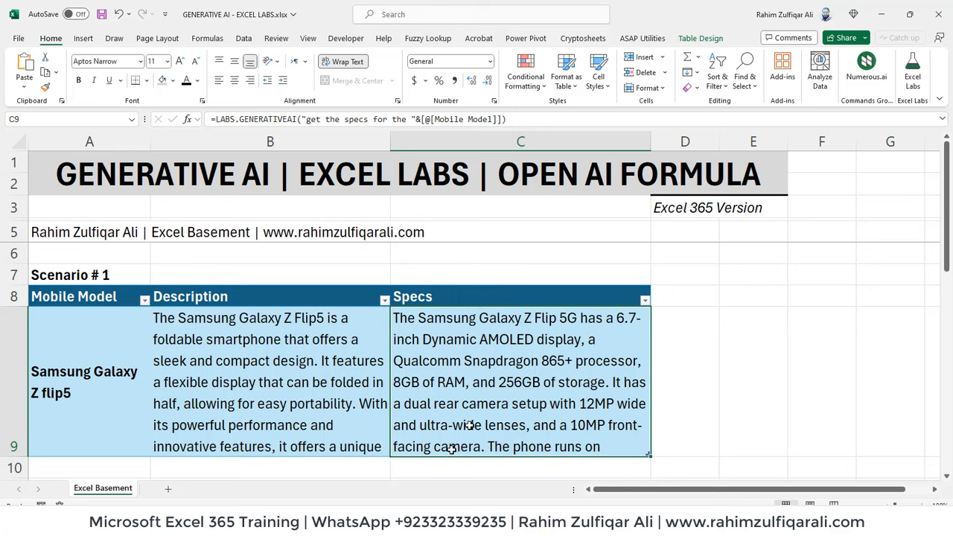
mouse_move(432, 348)
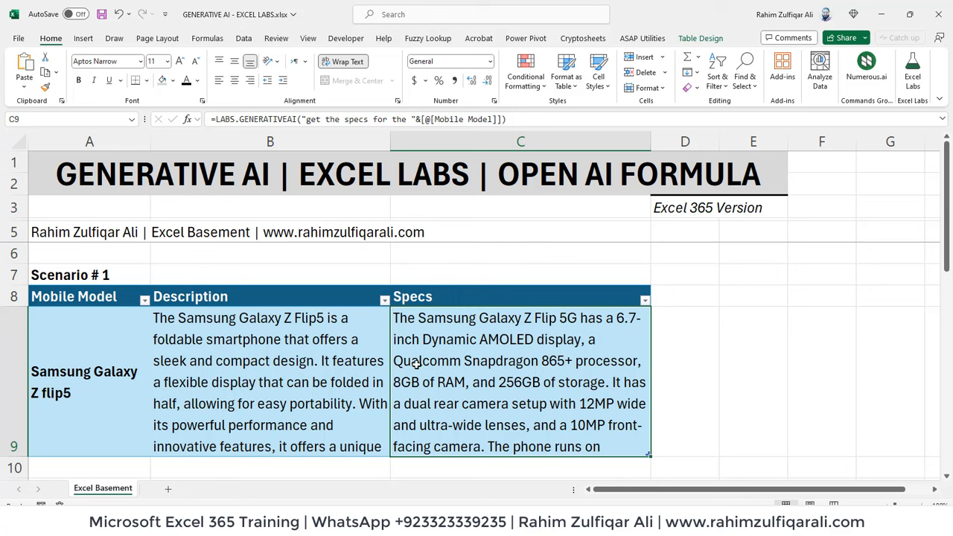
mouse_move(541, 372)
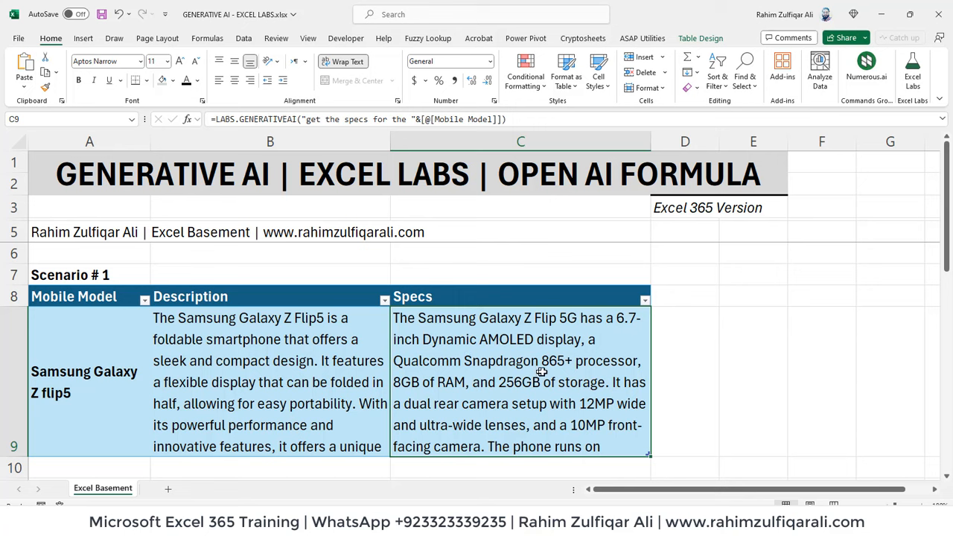
mouse_move(446, 389)
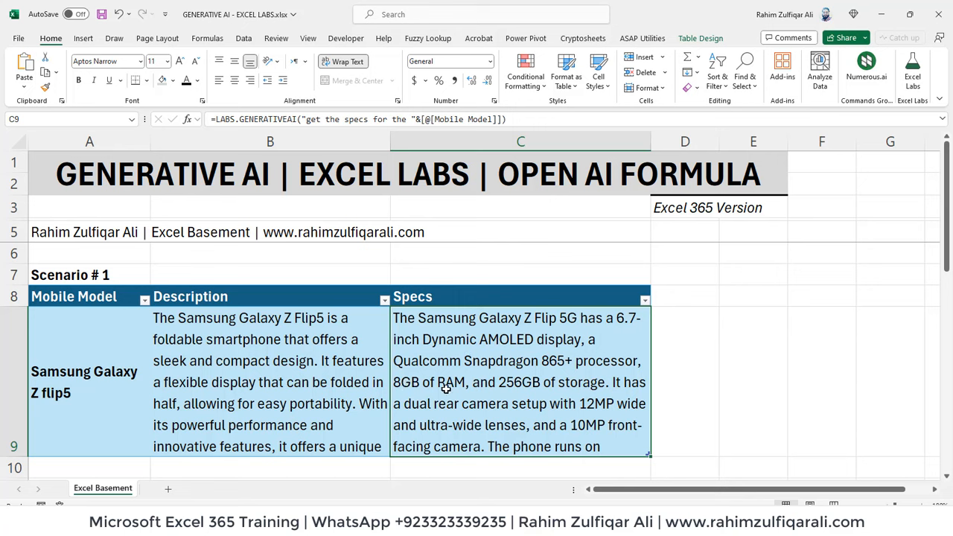
mouse_move(558, 395)
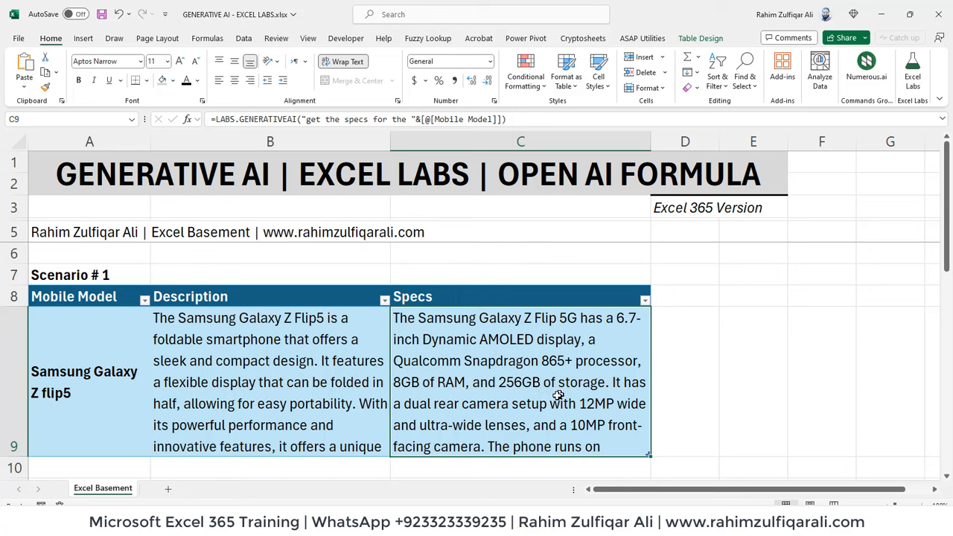
mouse_move(530, 444)
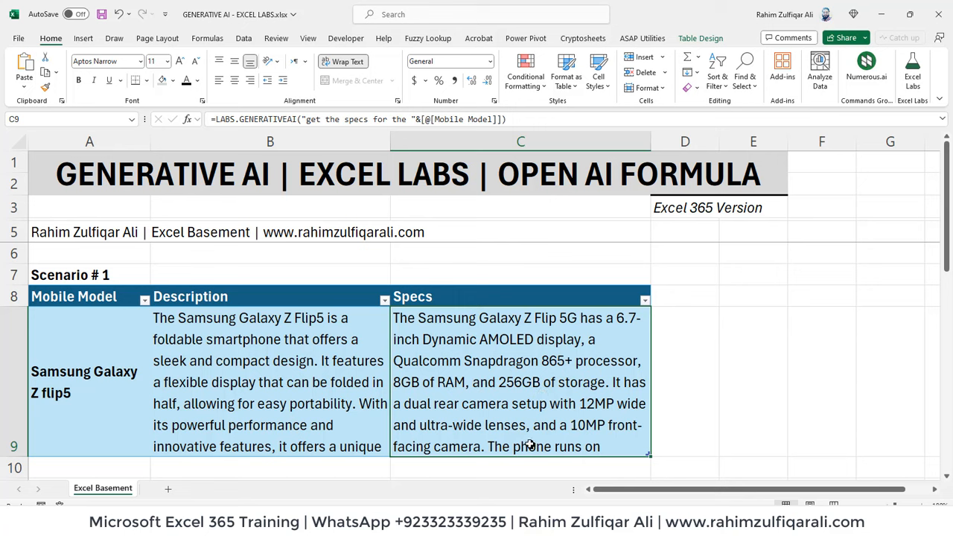
left_click(270, 381)
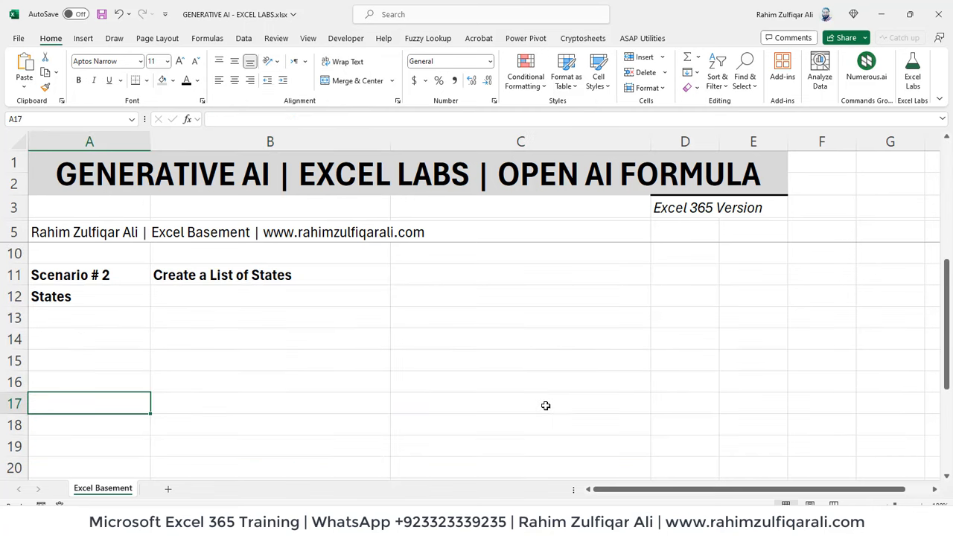
- Enter =LABS.GENERATIVEAI("return a comma separated list of 6 states of pakistan") in A13
left_click(88, 317)
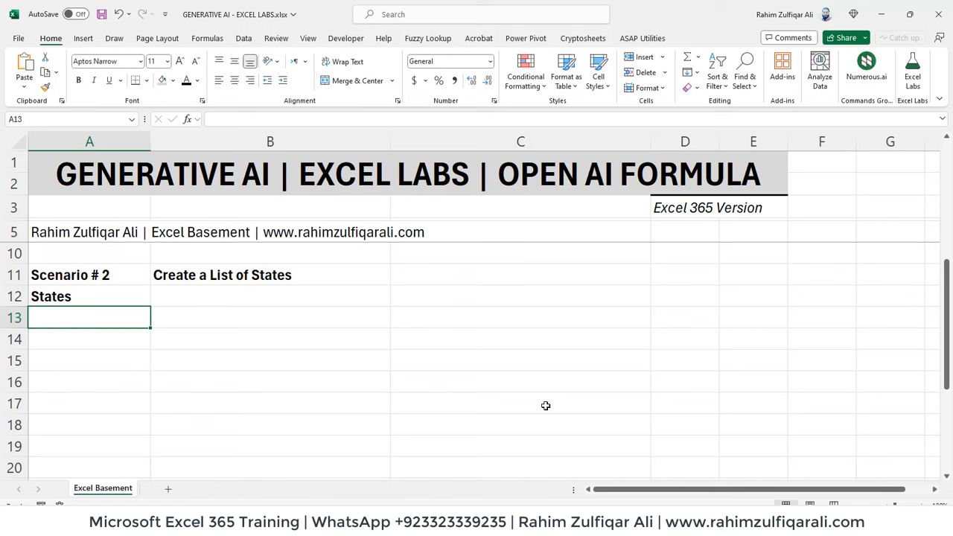
type("=")
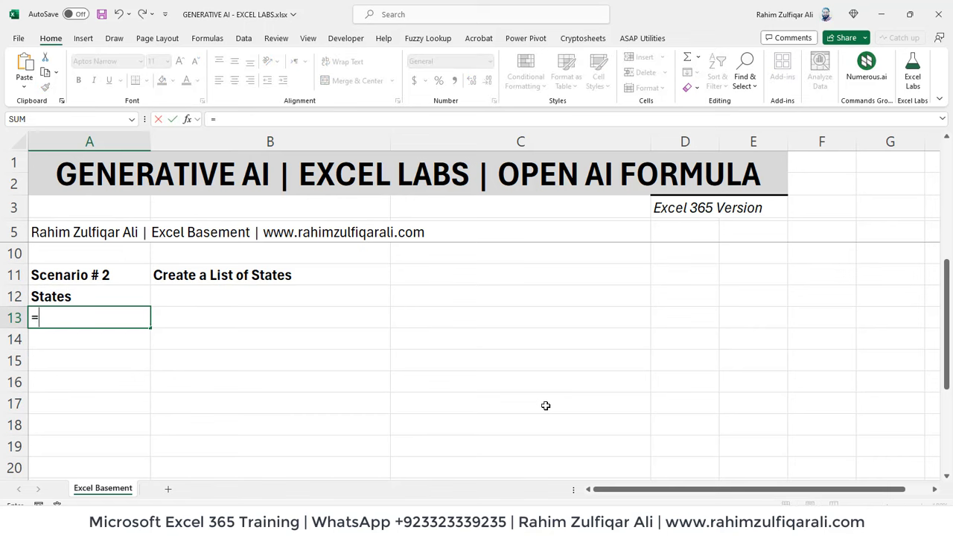
type("LABS.GENERATIVEAI(")
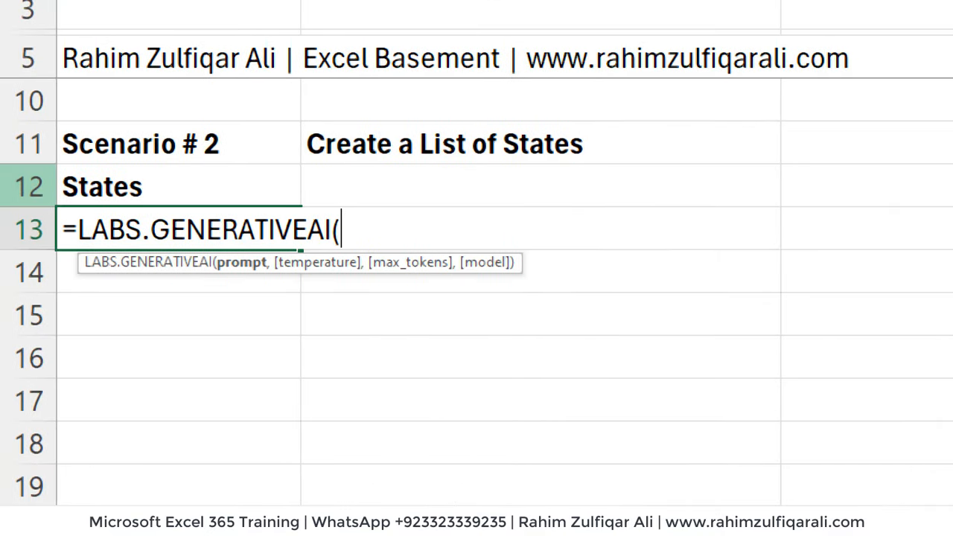
type("\"")
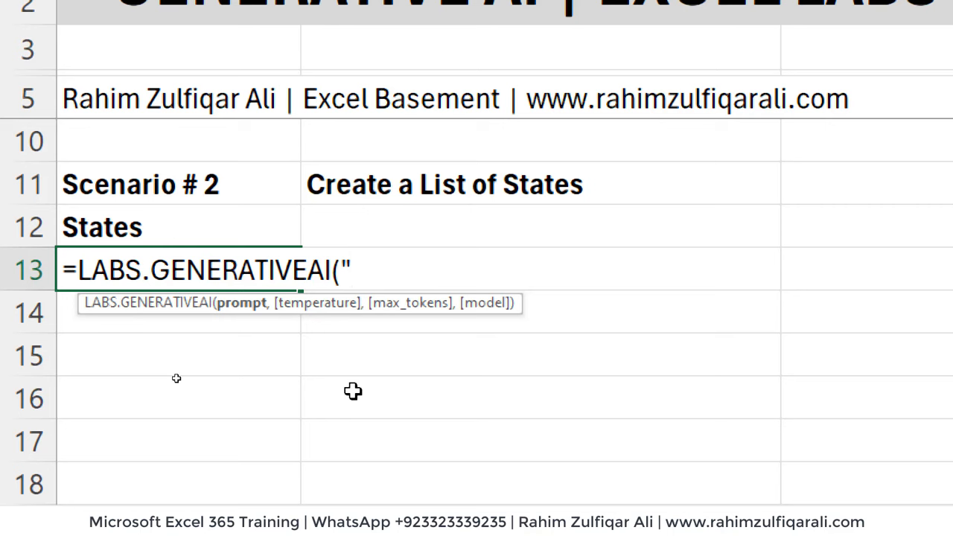
type("retr")
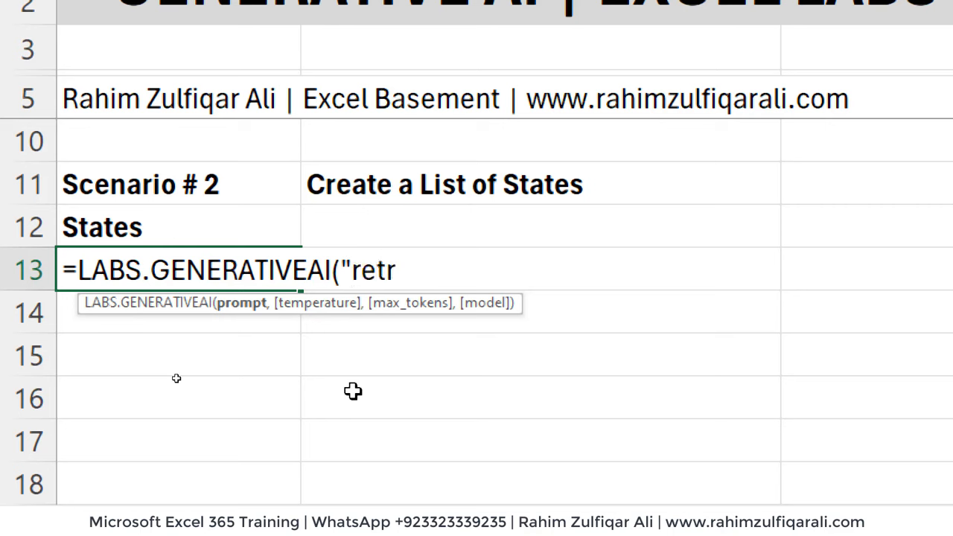
type("urn a comma separated list of")
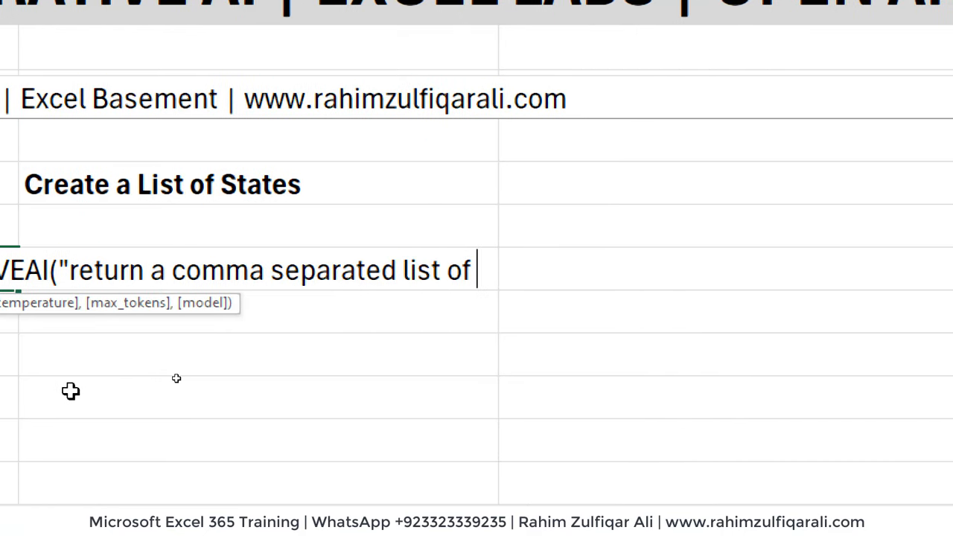
type("6 states of pakistan")
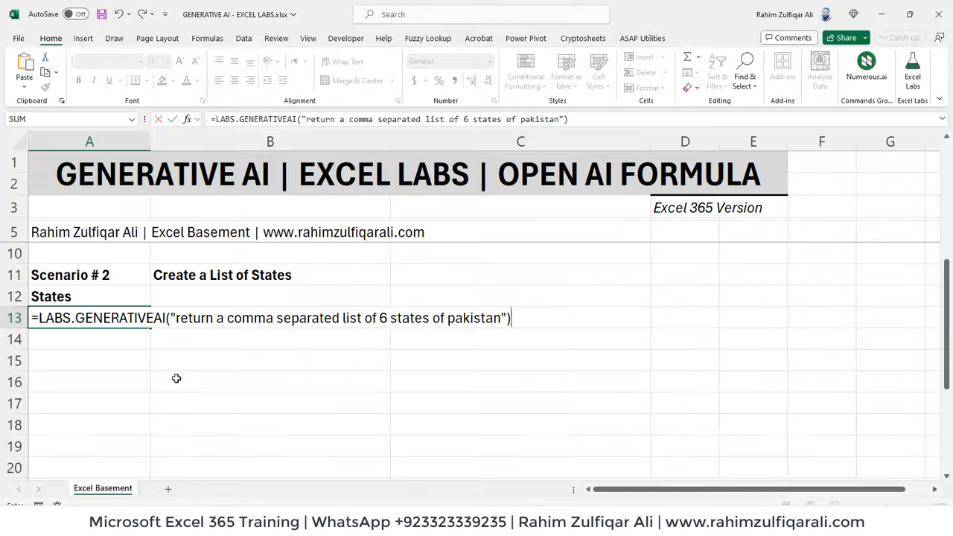
key("Enter")
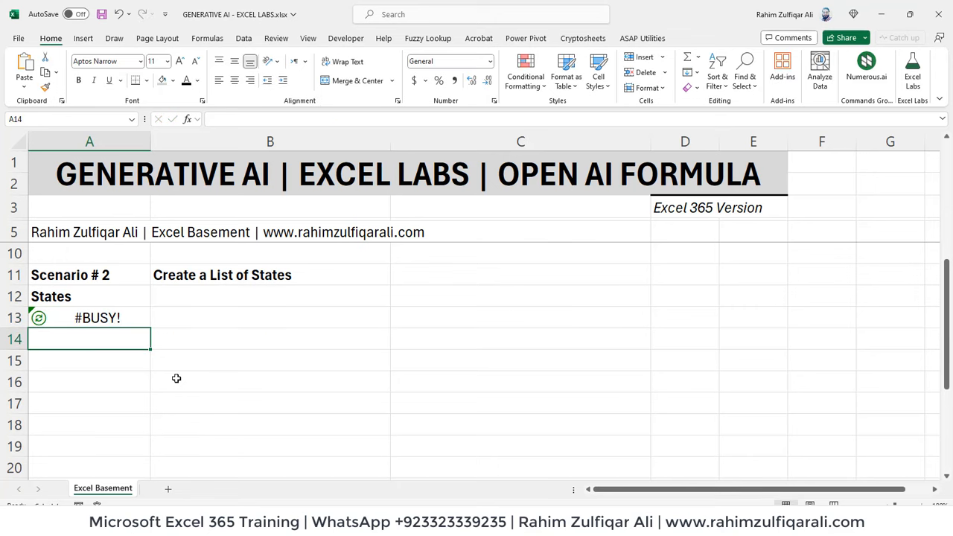
- Reopen A13's formula after it resolves, to reword the prompt to 'the 6 states'
left_click(90, 317)
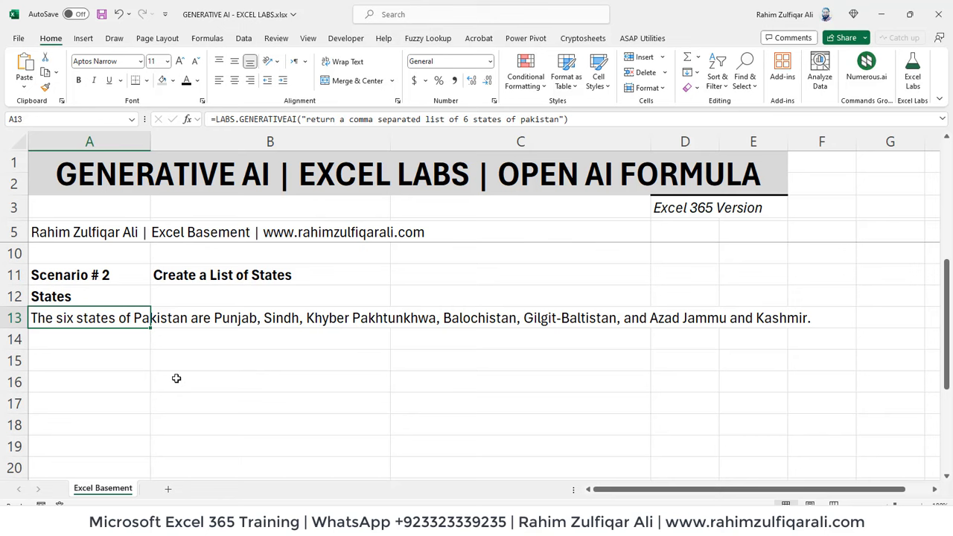
double_click(89, 317)
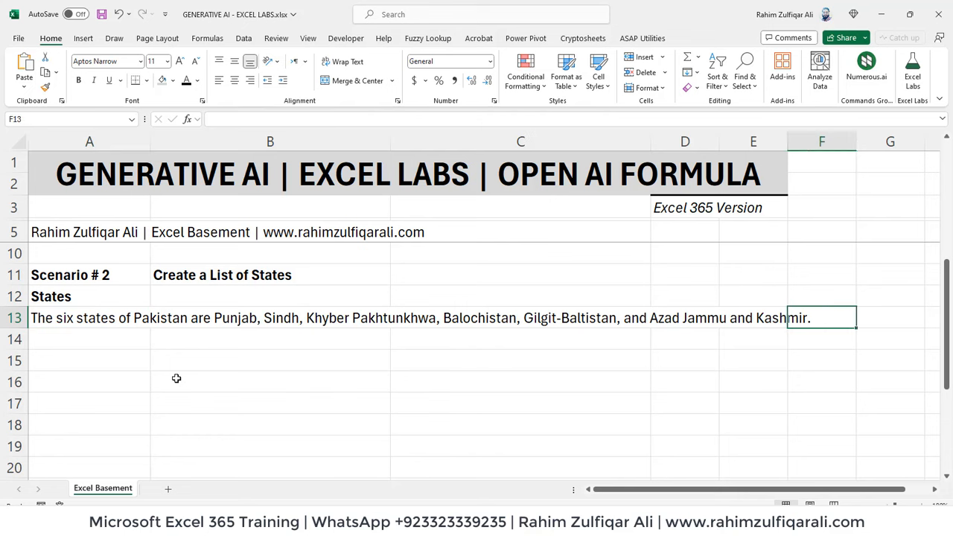
left_click(90, 317)
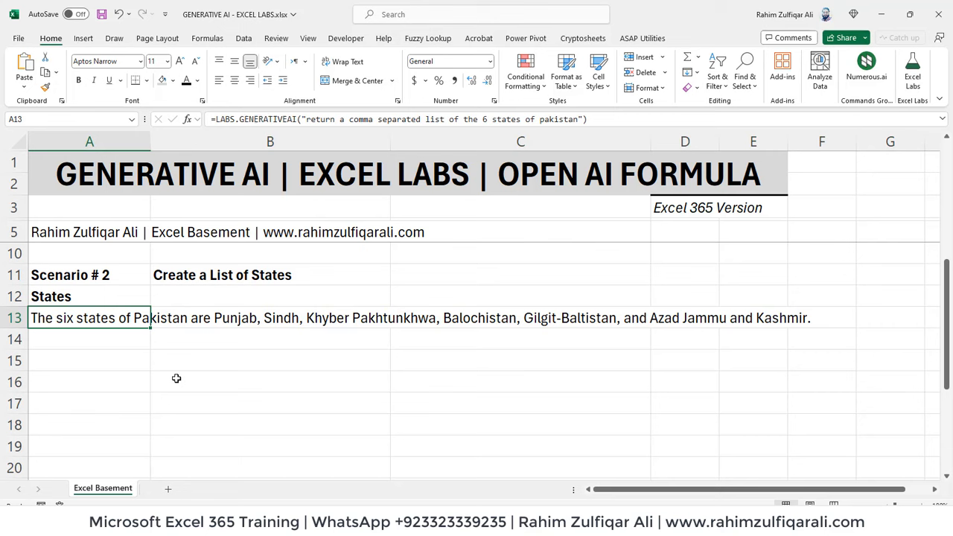
double_click(89, 317)
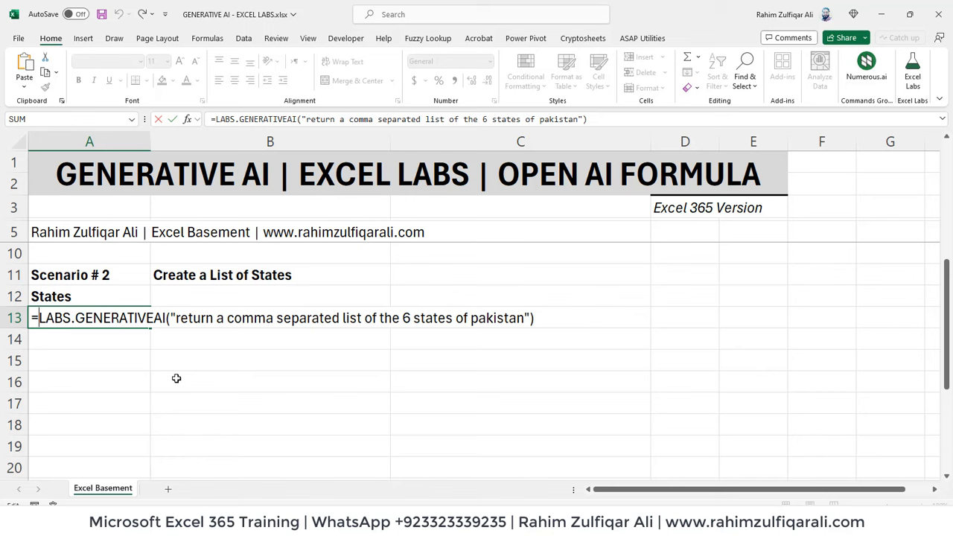
- Wrap A13's AI formula in TEXTSPLIT on commas and TRANSPOSE for a vertical states list
type("text")
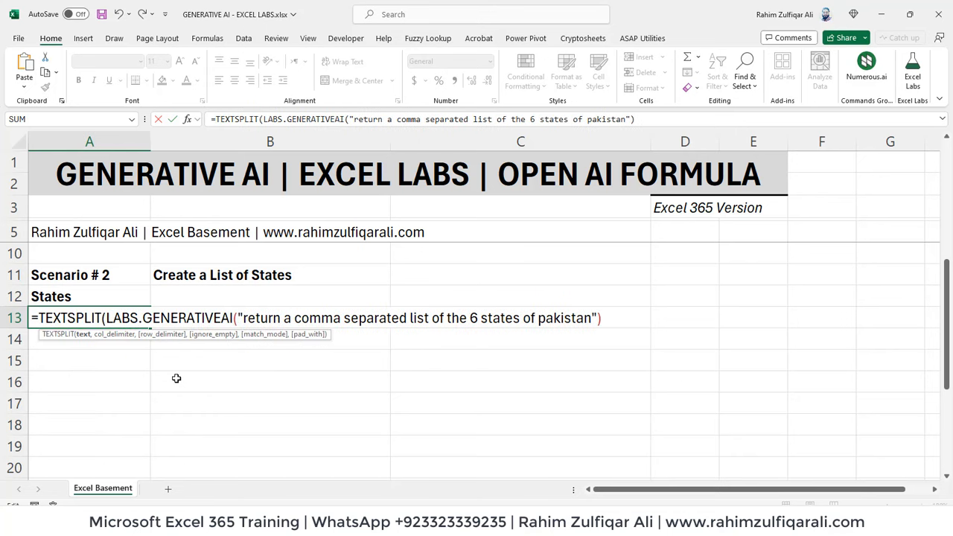
type(",")
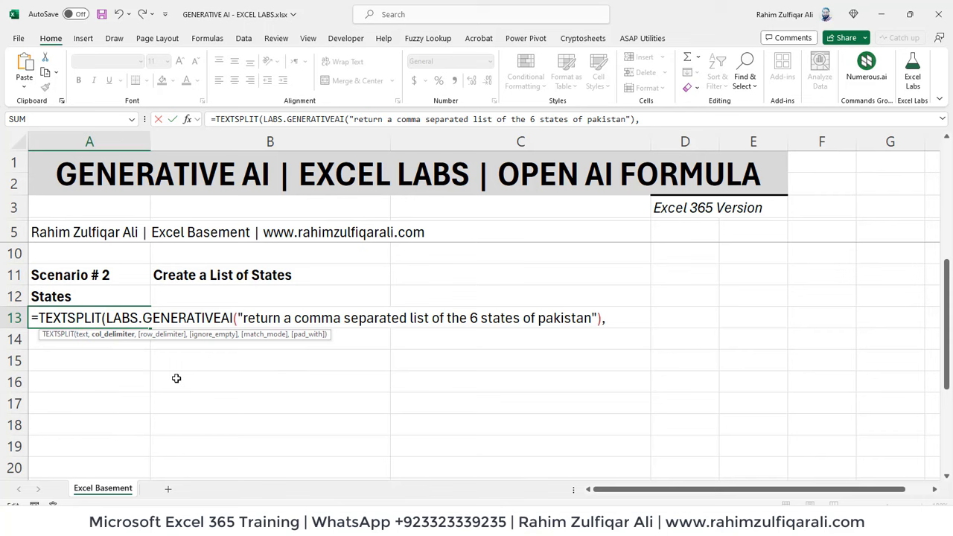
type("\",")
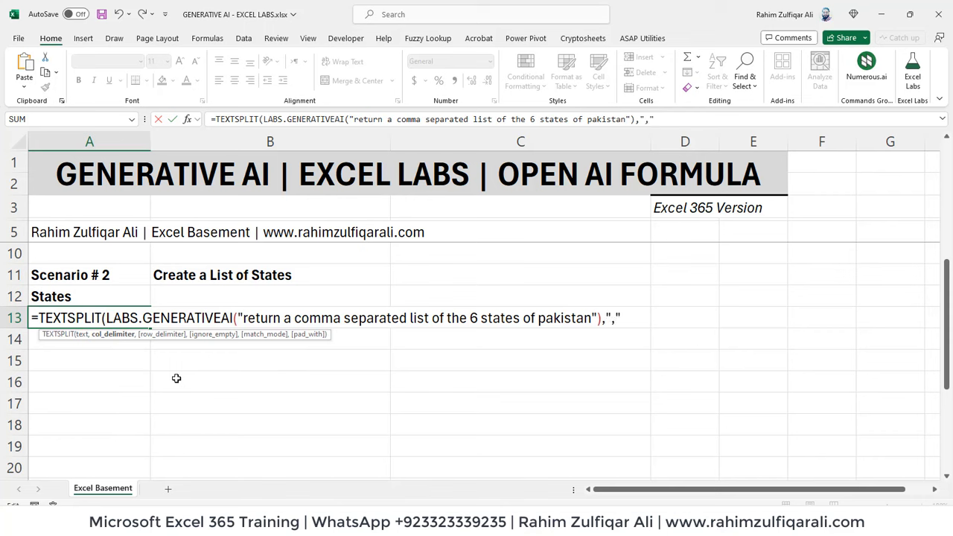
type(")")
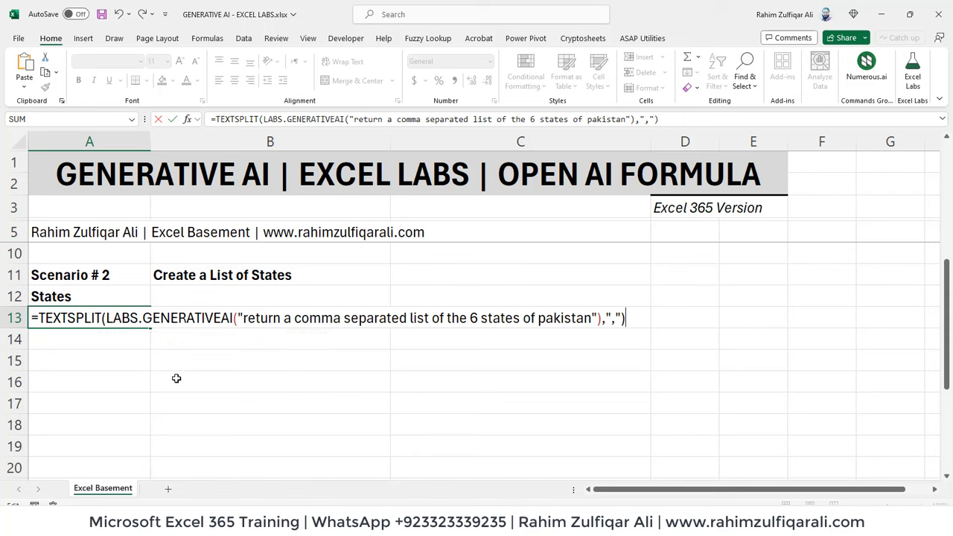
type("t")
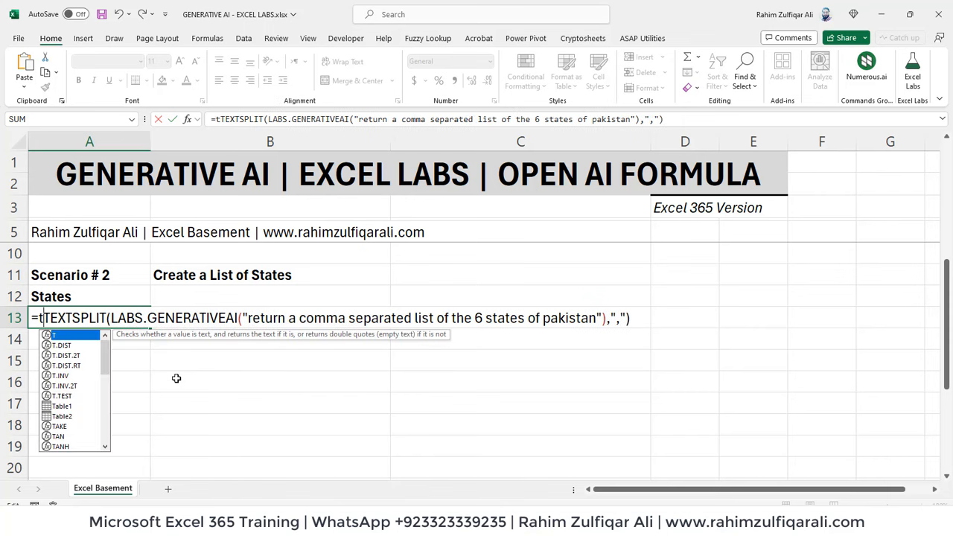
type("RANSPOSE(")
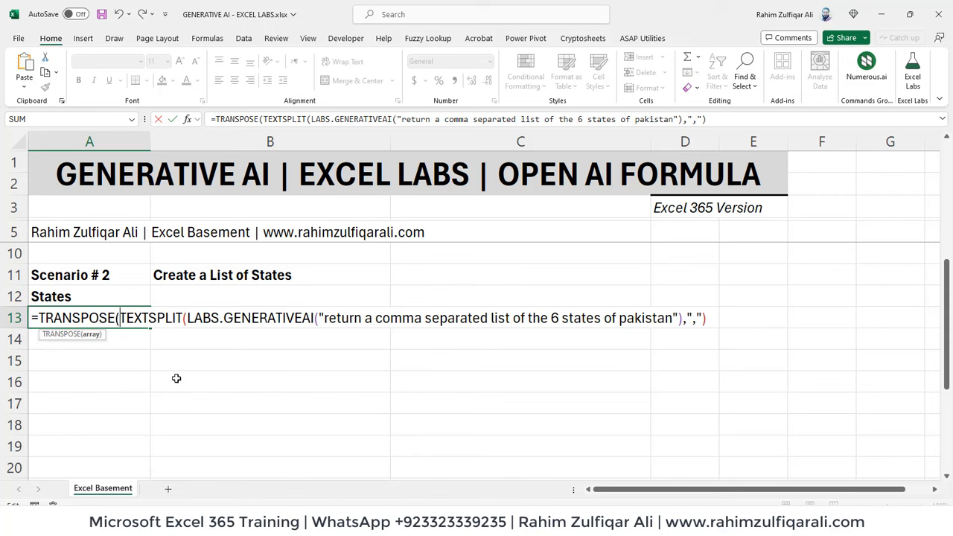
key("Enter")
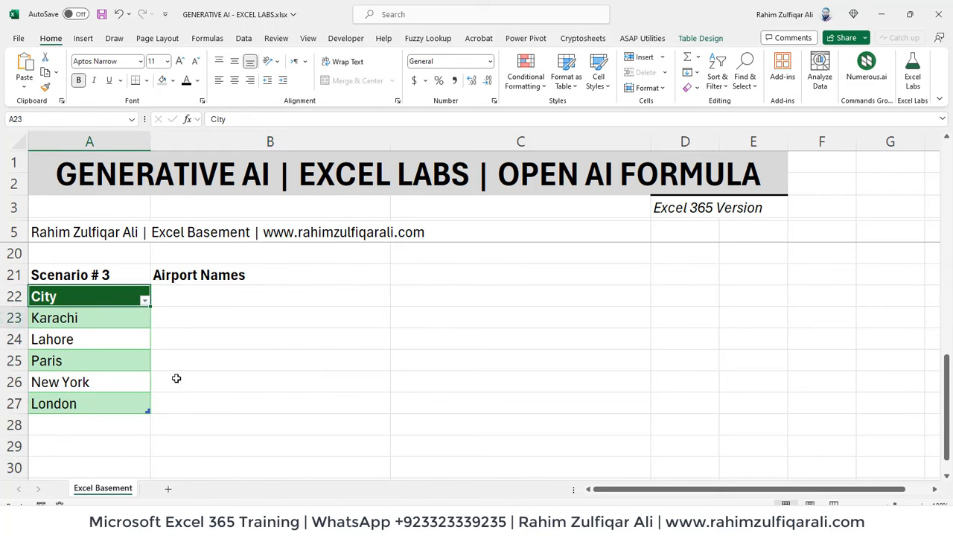
- Add the header 'International Airport Names' in B22 beside the City column
left_click(269, 310)
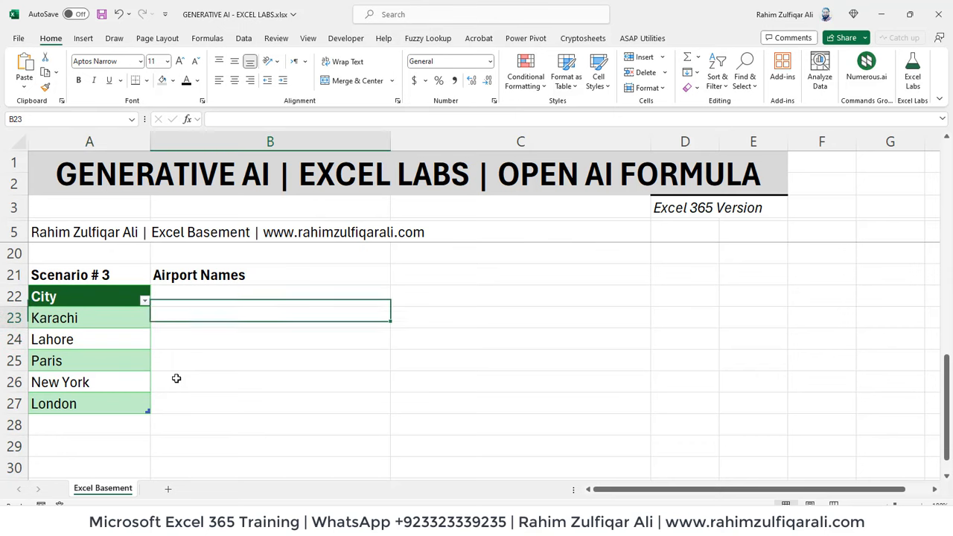
left_click(270, 296)
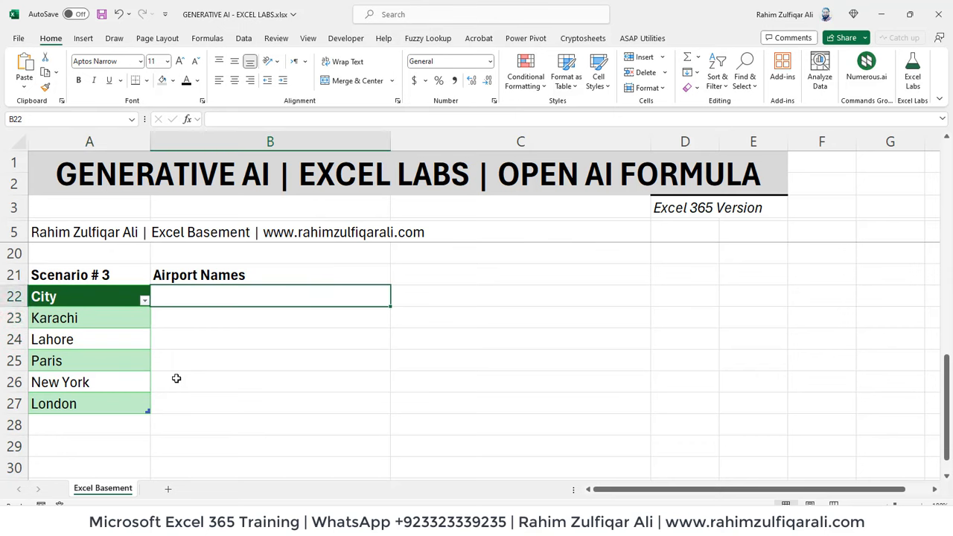
type("Internat")
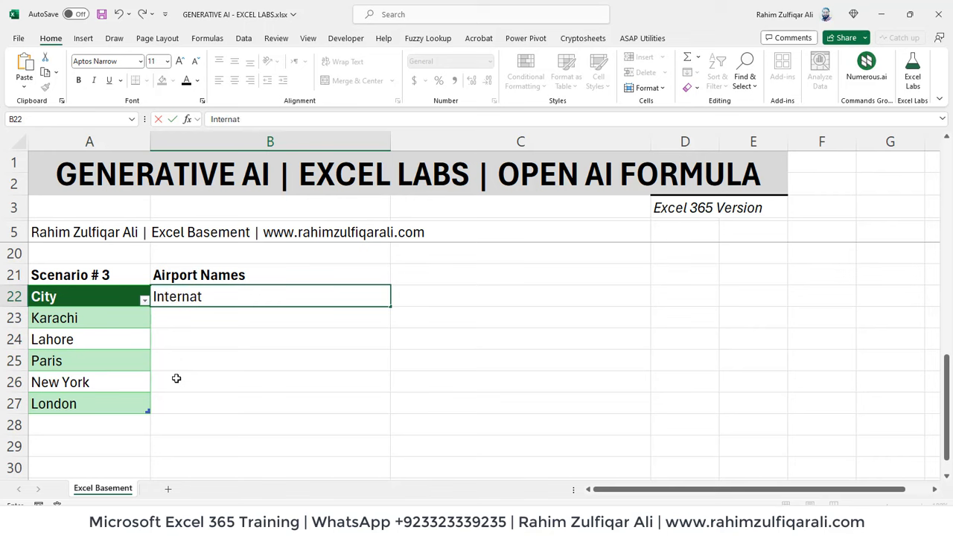
type("ional")
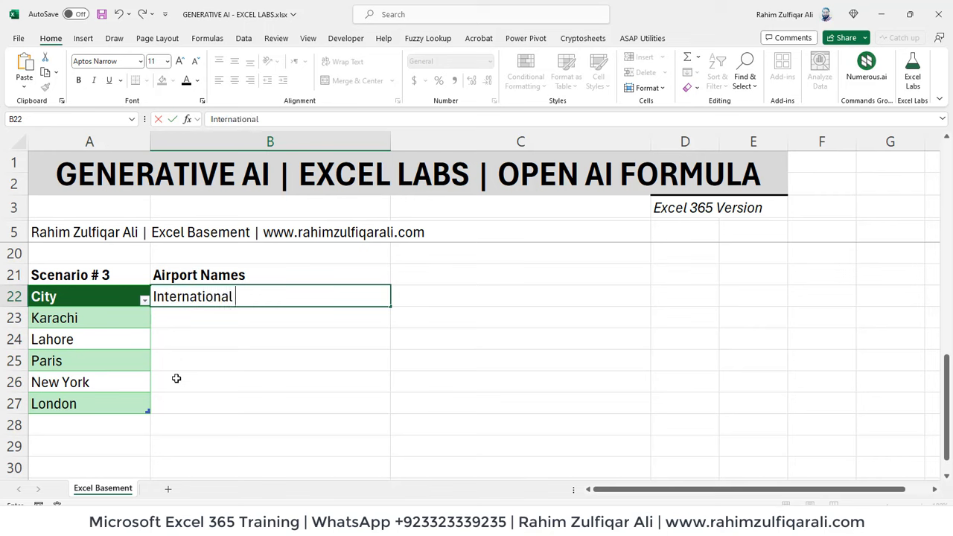
type("Airport Names")
left_click(270, 318)
type("=LABS.GENERATIVEAI(\"")
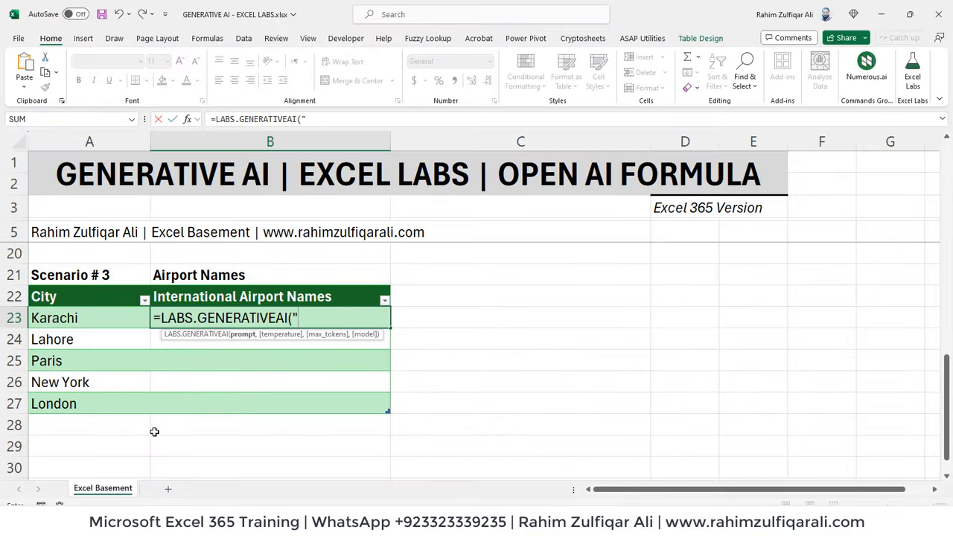
type("retu")
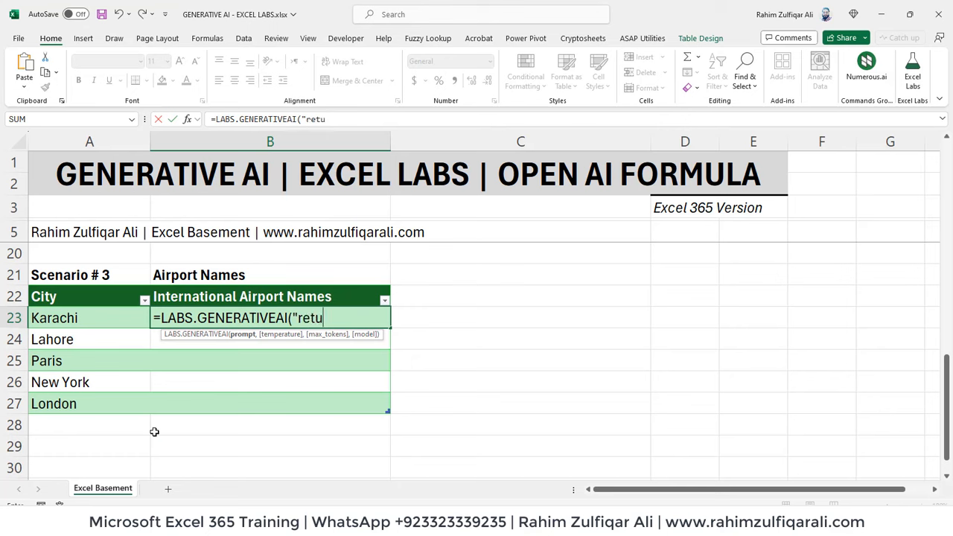
type("rn the inter")
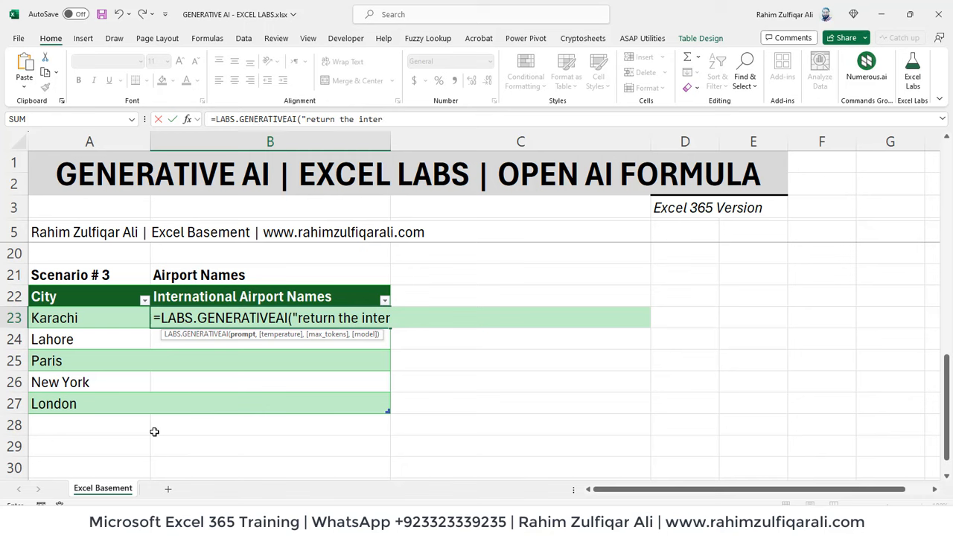
type("national")
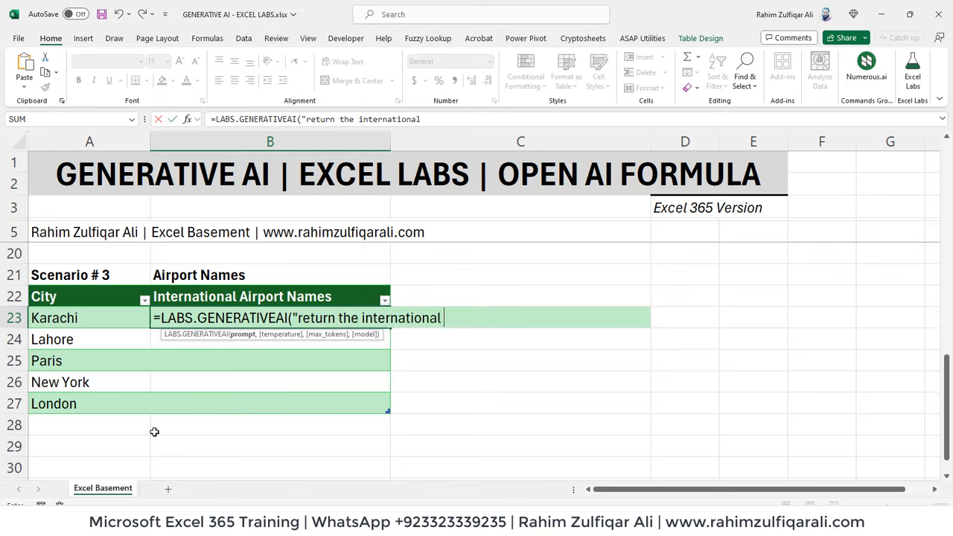
type("airpor")
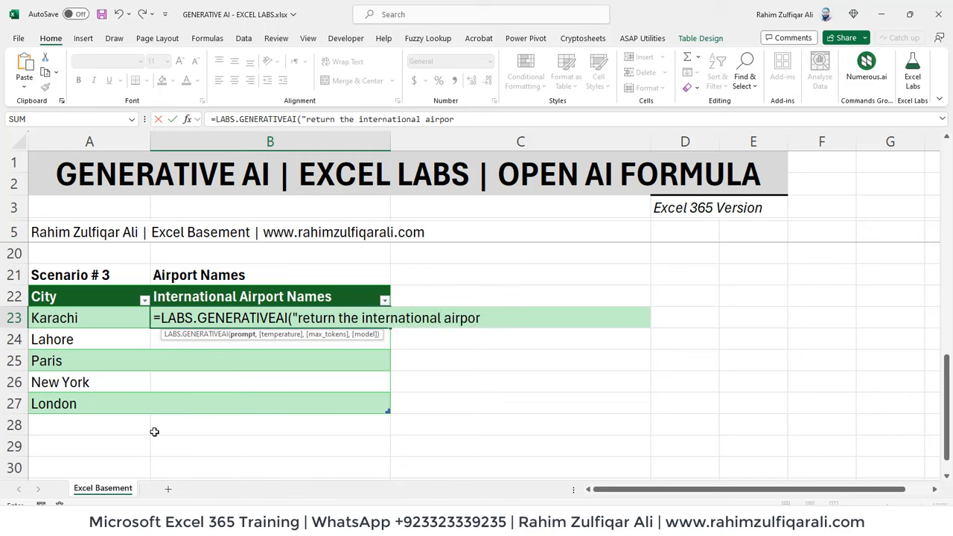
type("names")
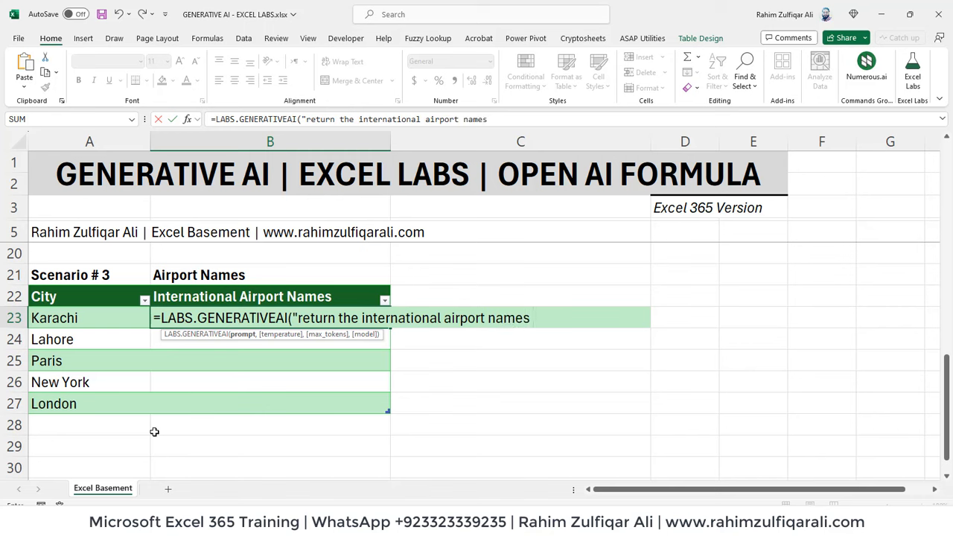
type("for this city")
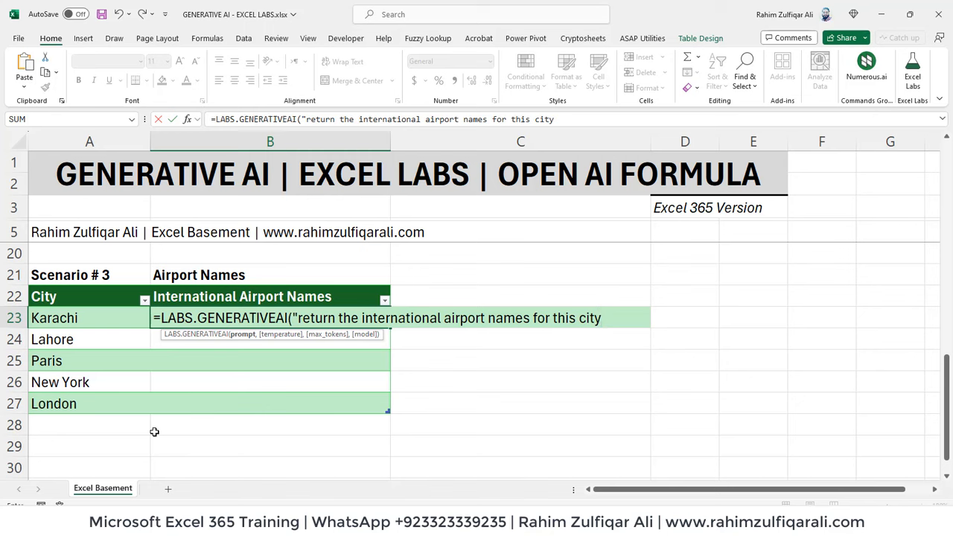
type(": \"&")
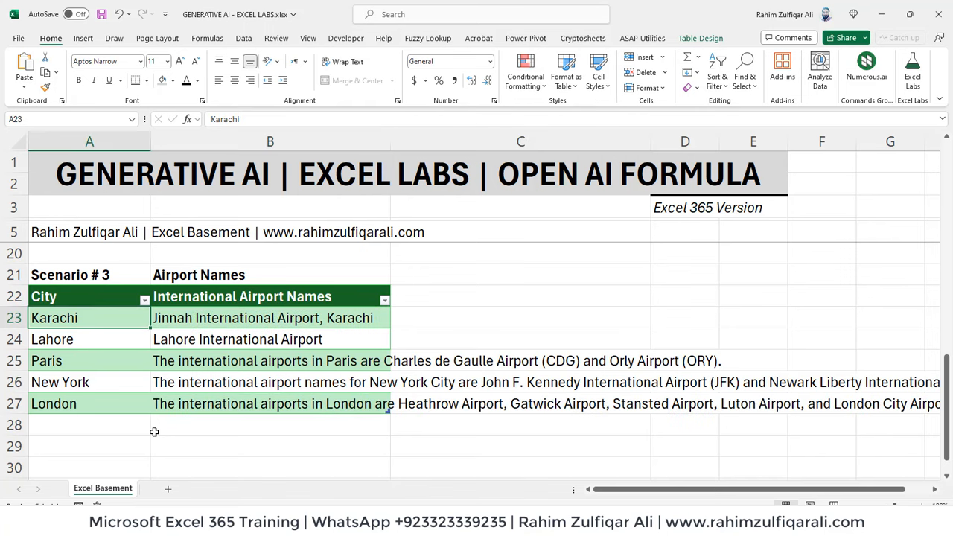
- Re-commit the C9 Specs formula so it regenerates specs for Samsung Galaxy Z flip5
left_click(271, 381)
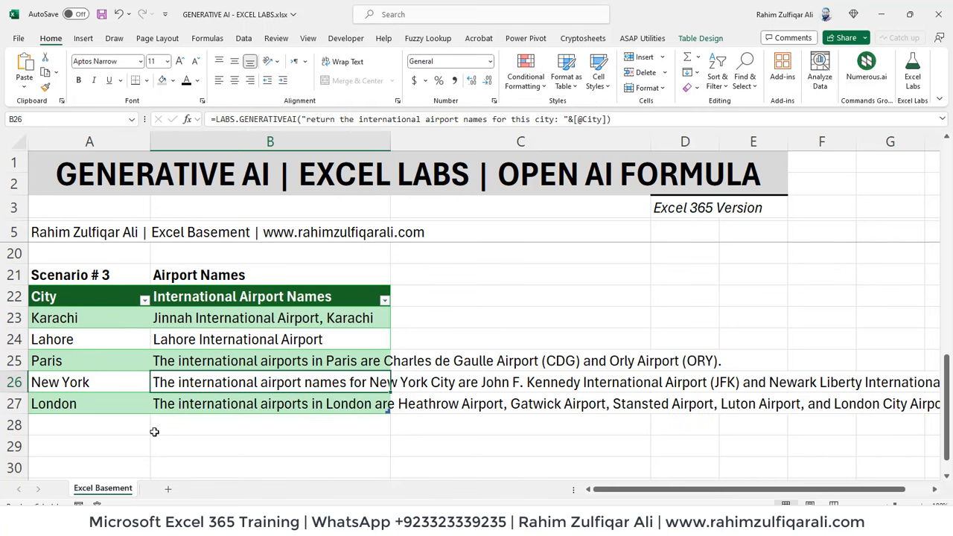
left_click(70, 318)
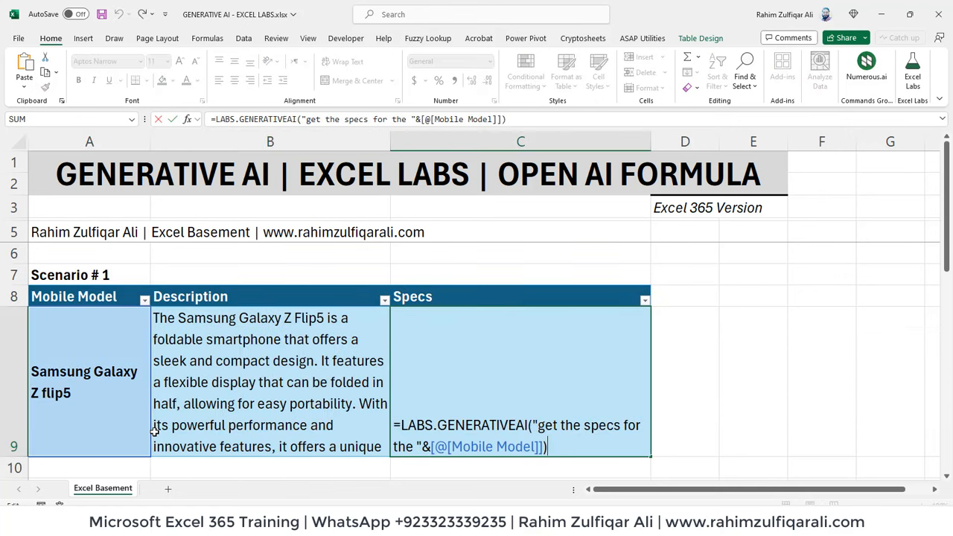
key("Enter")
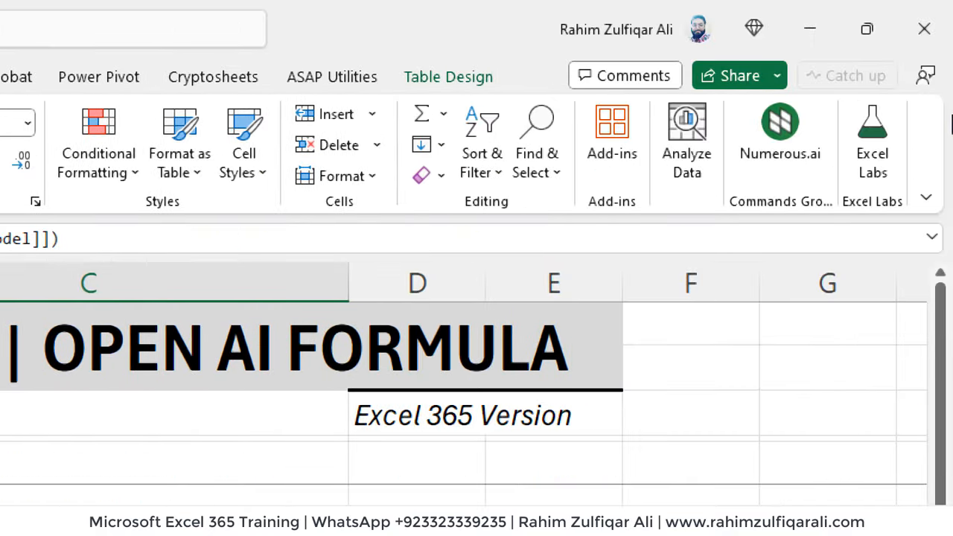
mouse_move(593, 39)
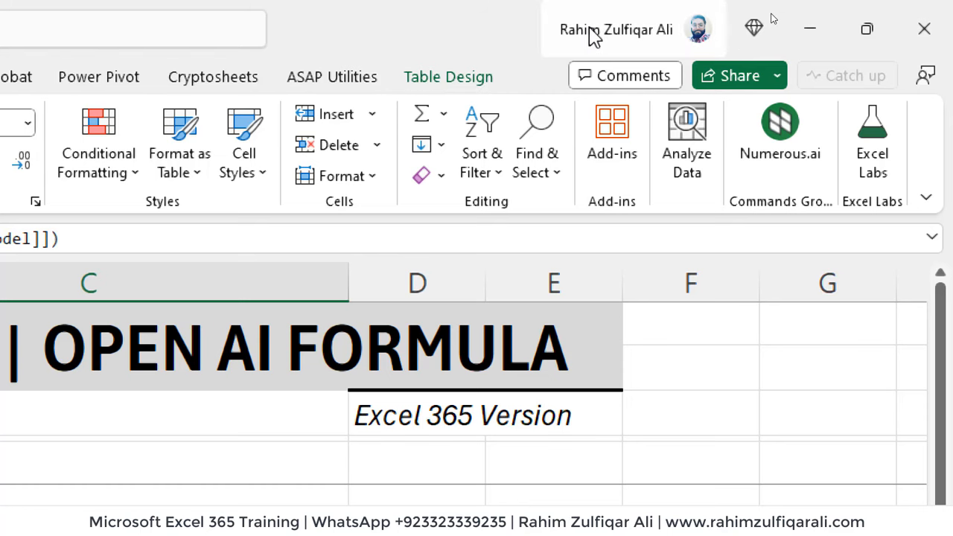
mouse_move(598, 36)
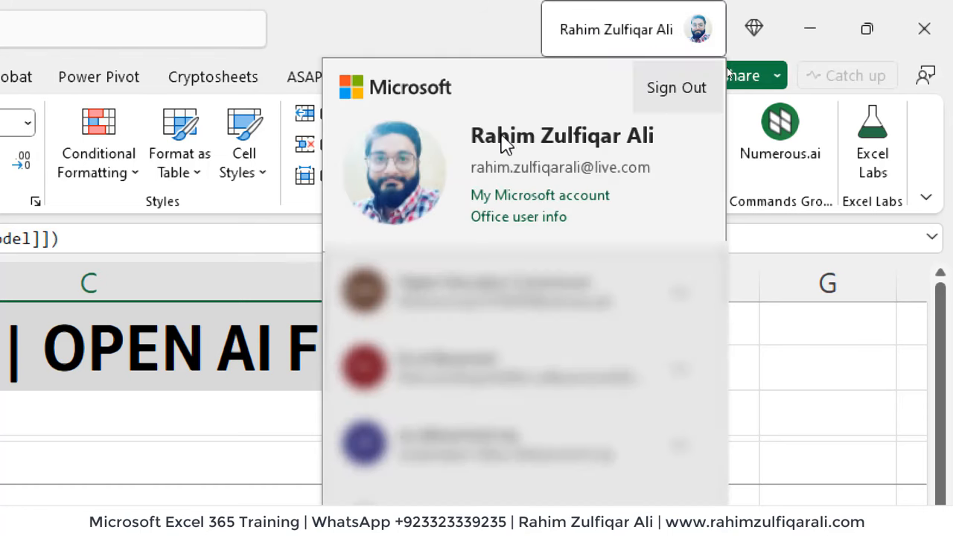
mouse_move(590, 175)
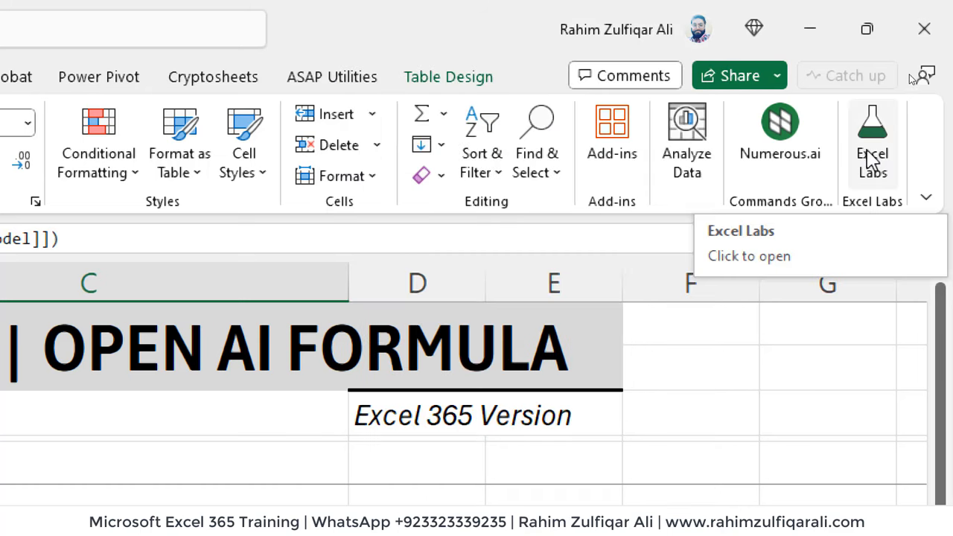
- Launch the Excel Labs pane from the Excel Labs button on the Home ribbon
left_click(872, 137)
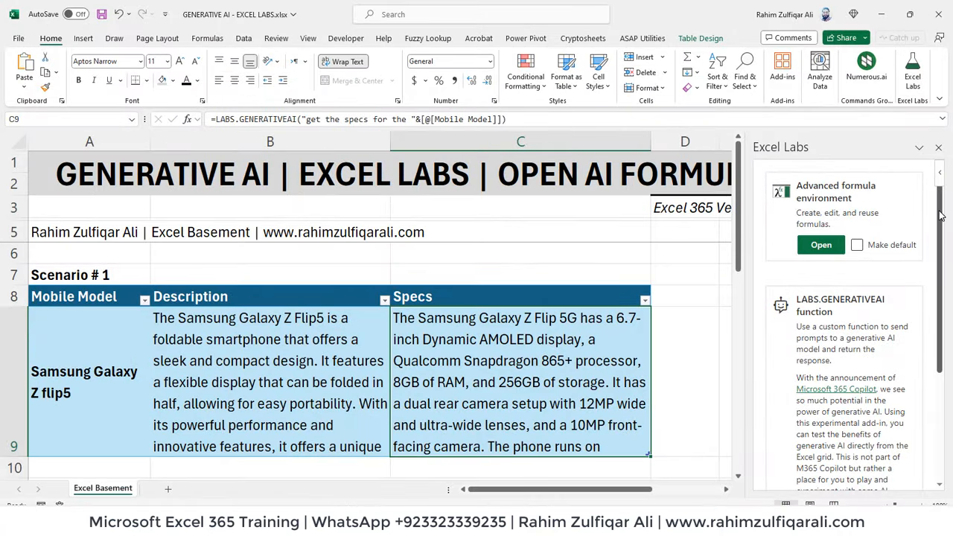
- Scroll the LABS.GENERATIVEAI details in Excel Labs down to the Configure API key section
scroll("down", 3)
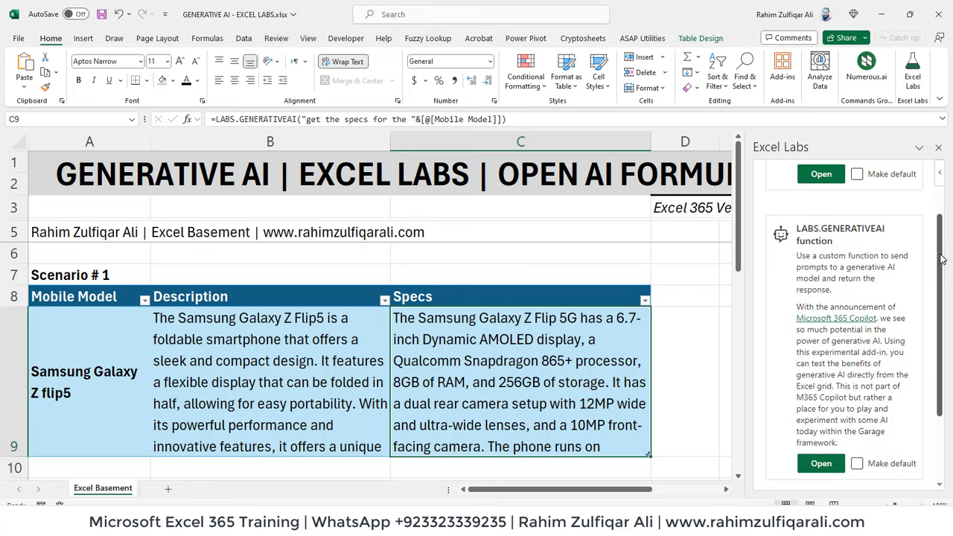
scroll("down", 3)
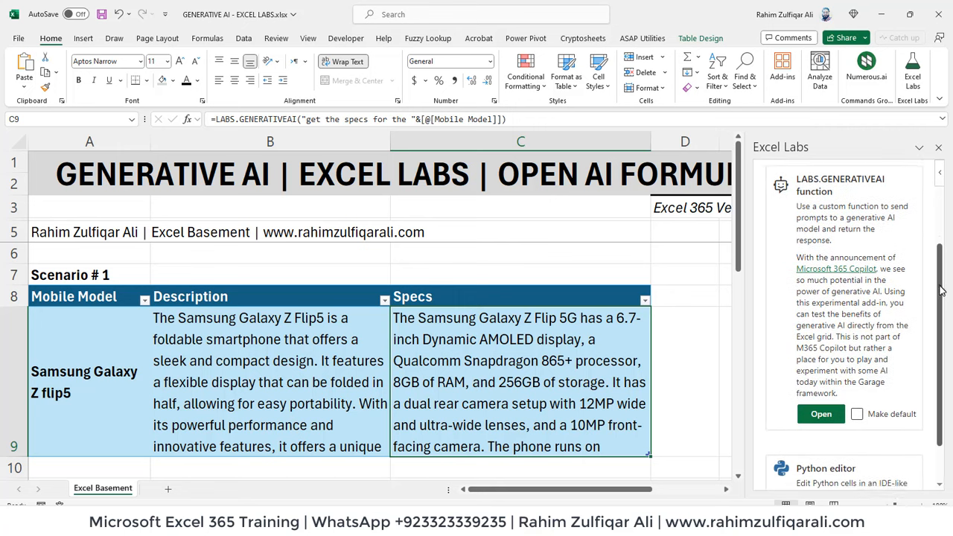
scroll("down", 3)
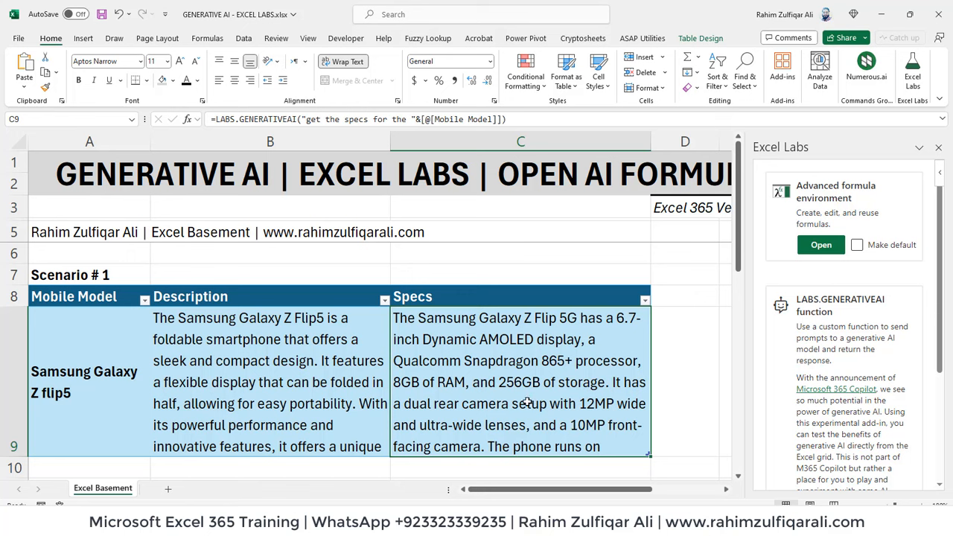
mouse_move(912, 355)
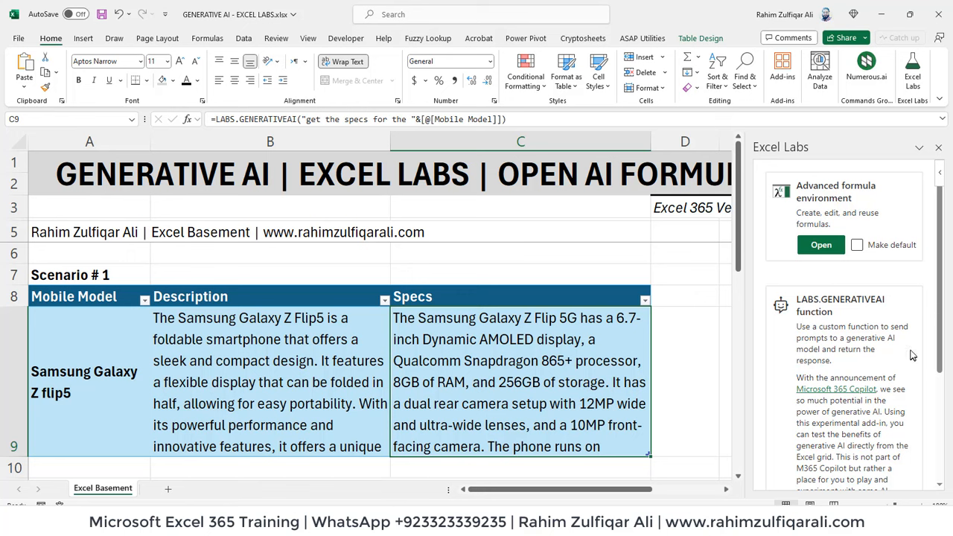
scroll("down", 3)
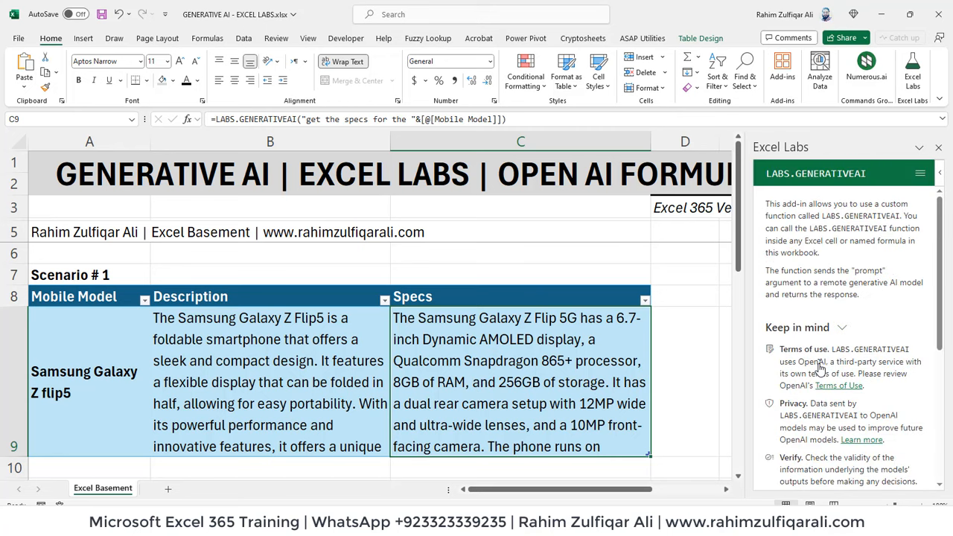
mouse_move(937, 277)
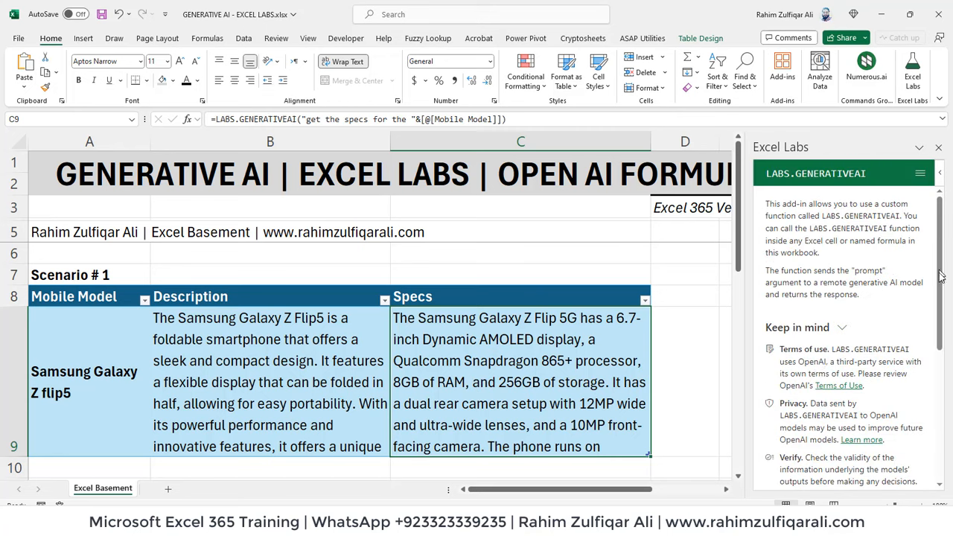
scroll("down", 3)
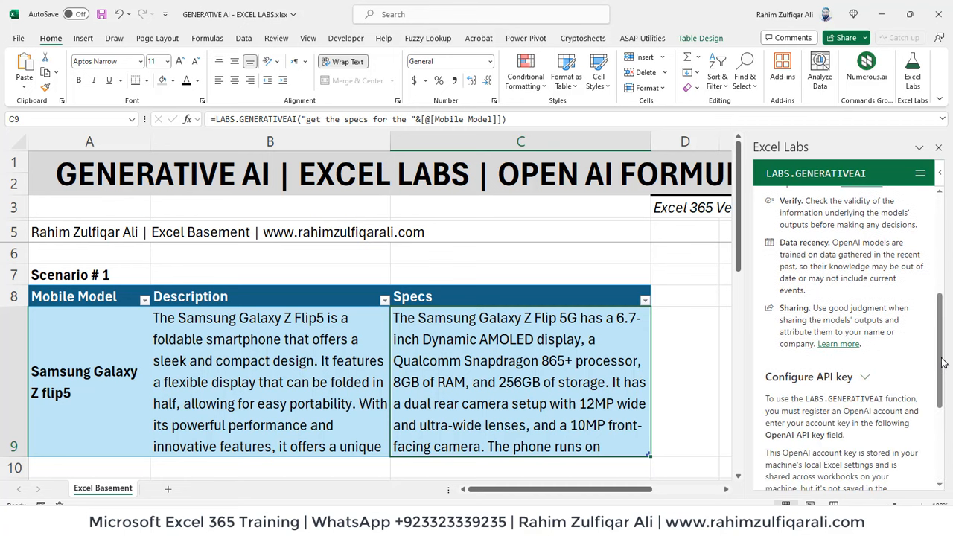
scroll("down", 3)
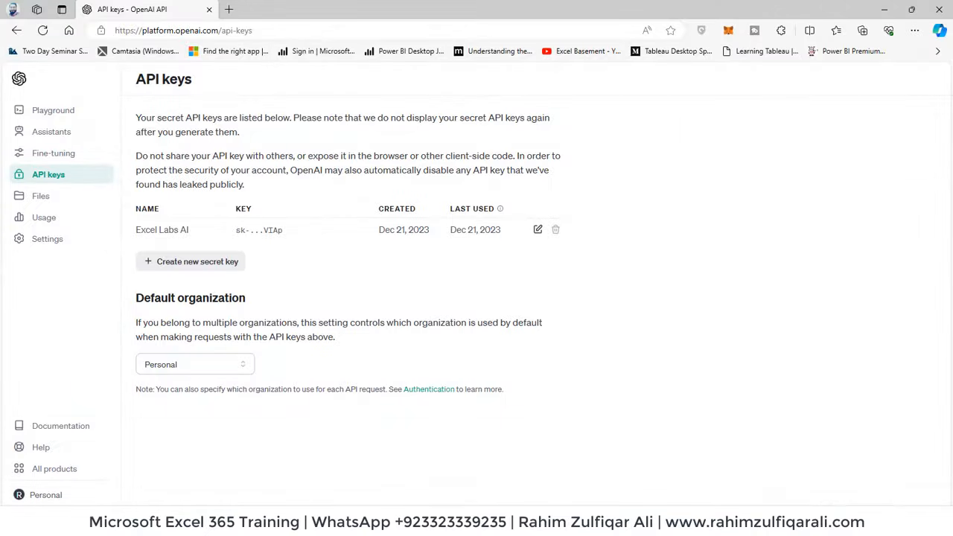
mouse_move(405, 228)
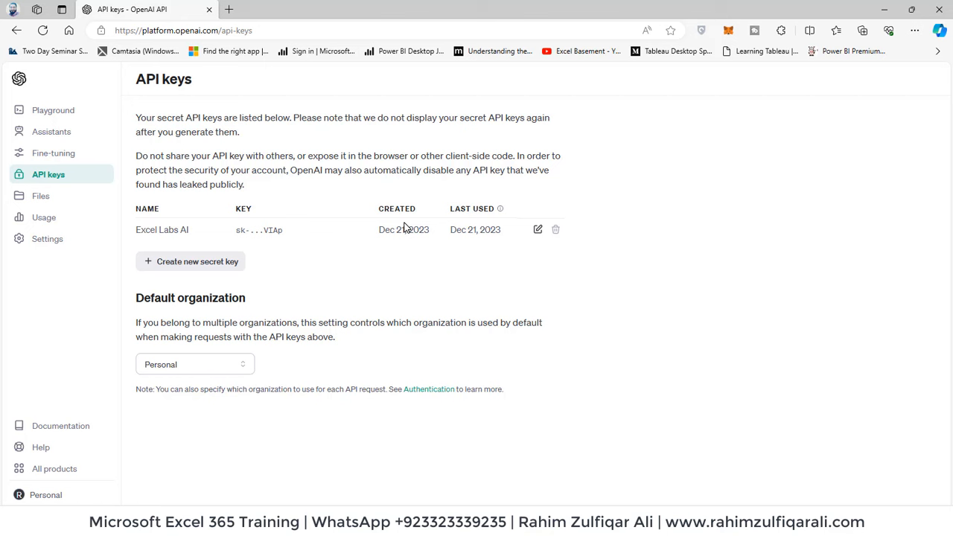
mouse_move(189, 339)
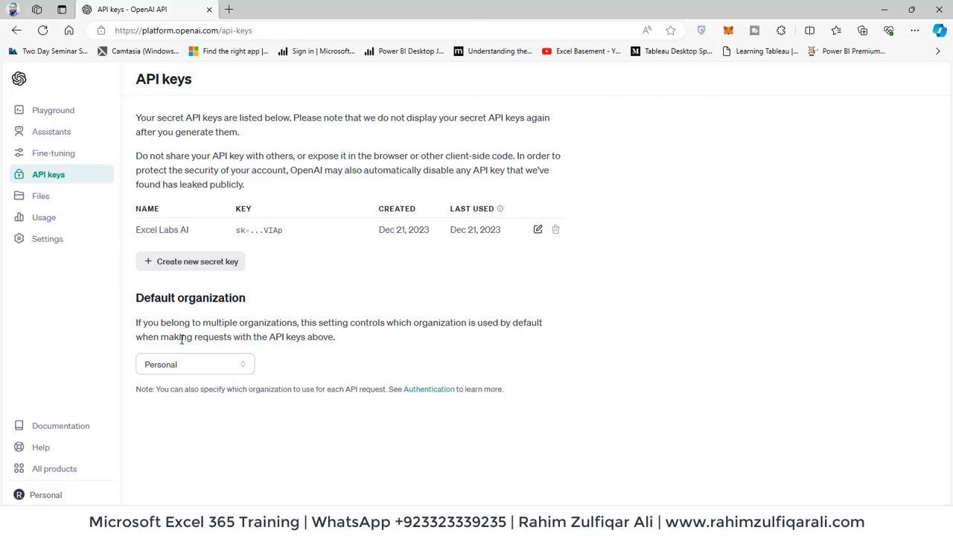
- Open the OpenAI platform Usage page showing $0.01 spent against the $5.00 limit
left_click(43, 217)
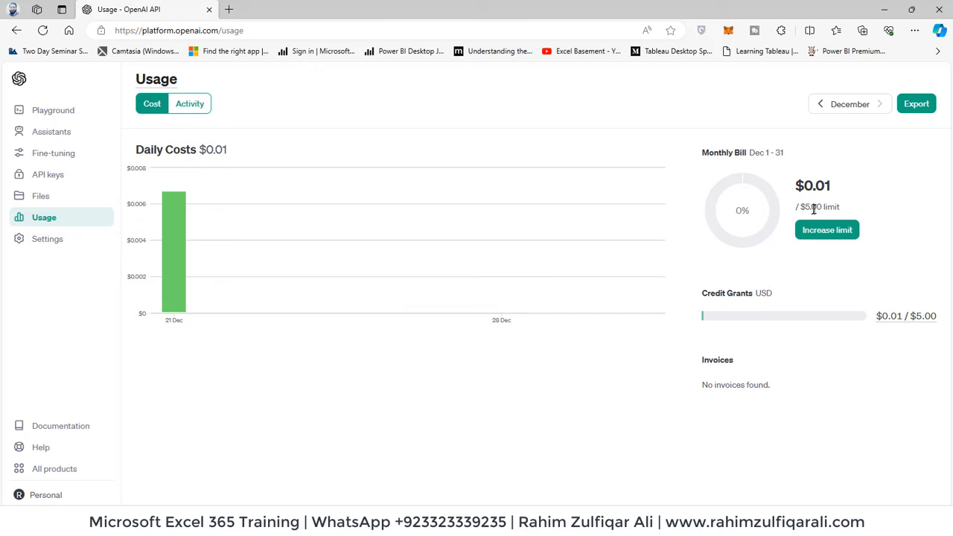
mouse_move(813, 190)
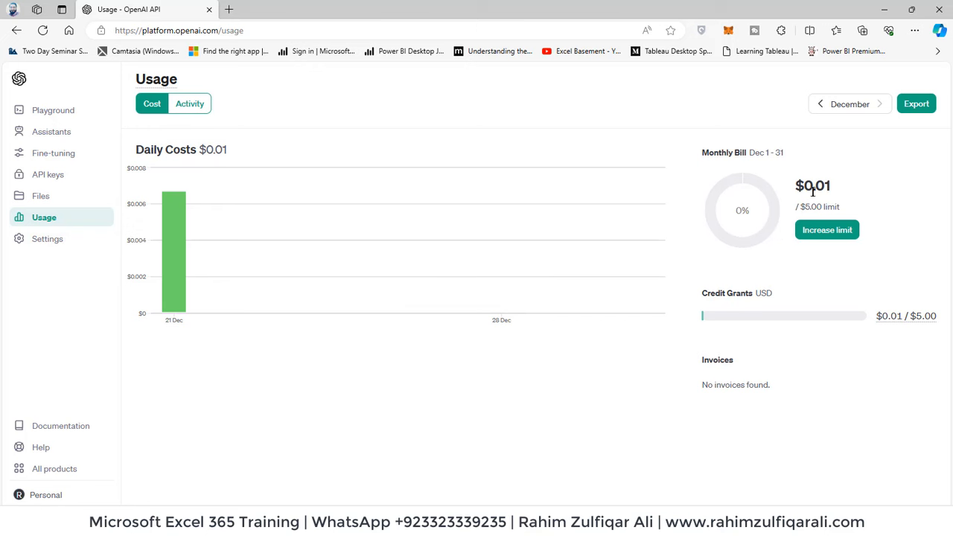
mouse_move(179, 260)
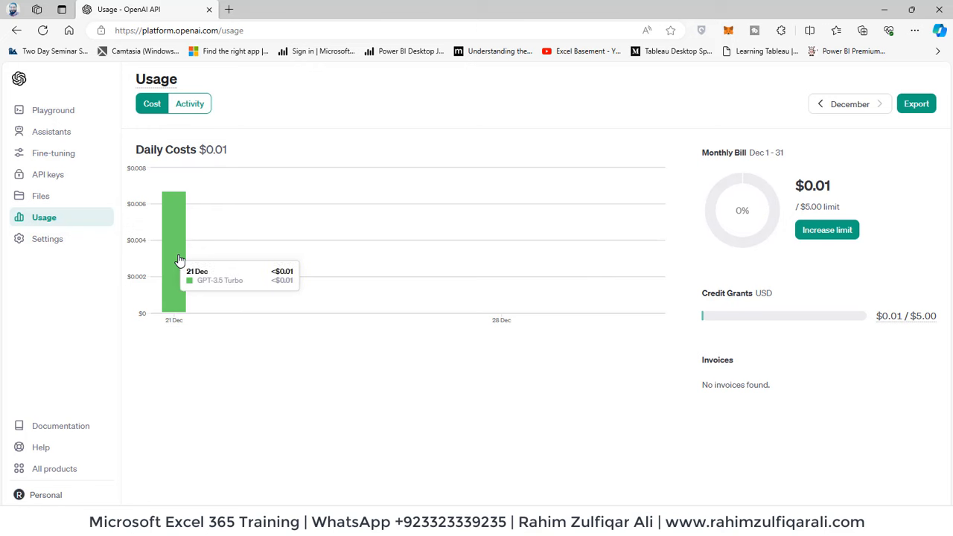
mouse_move(890, 316)
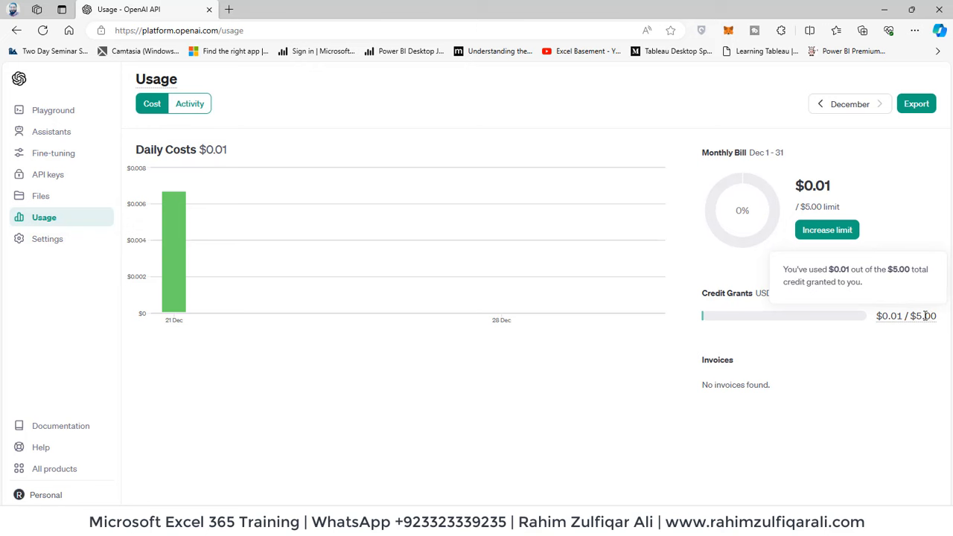
mouse_move(826, 229)
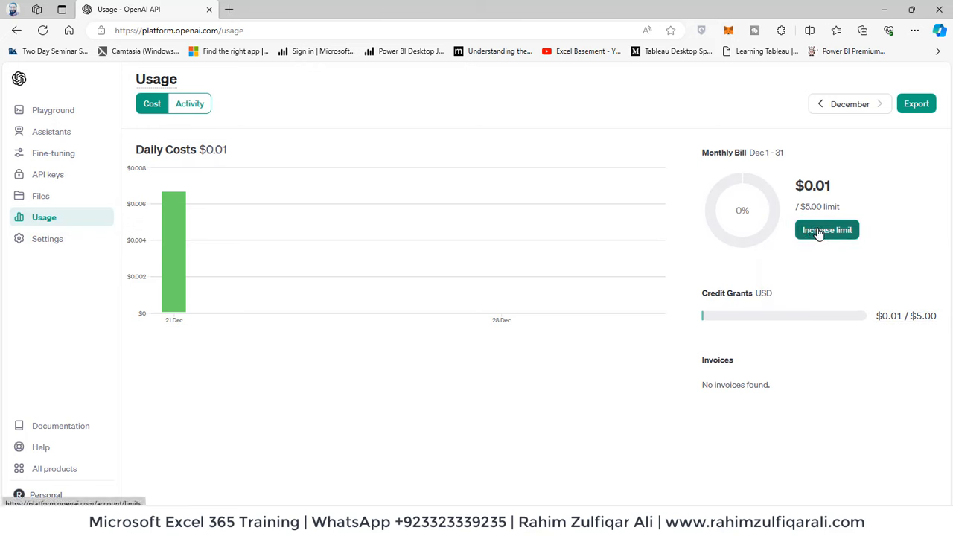
mouse_move(751, 231)
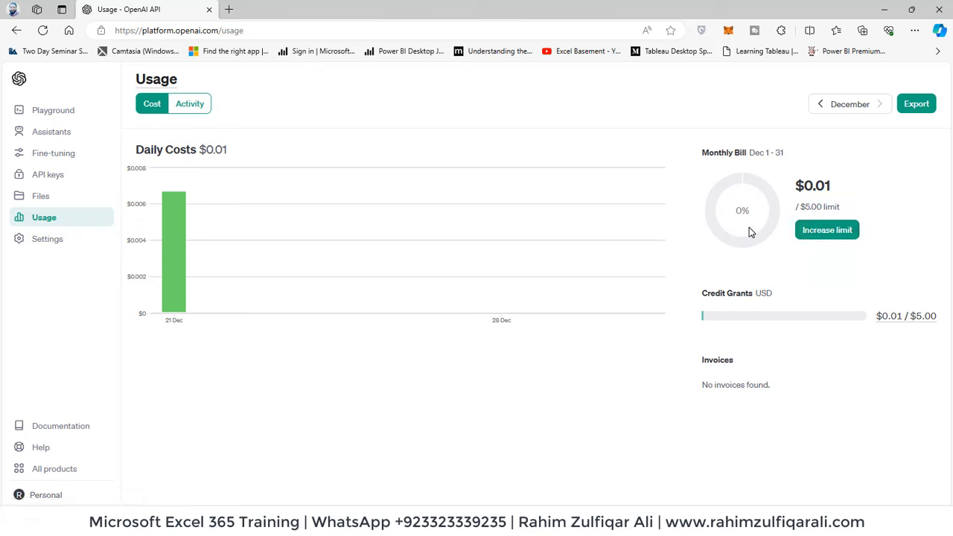
mouse_move(740, 233)
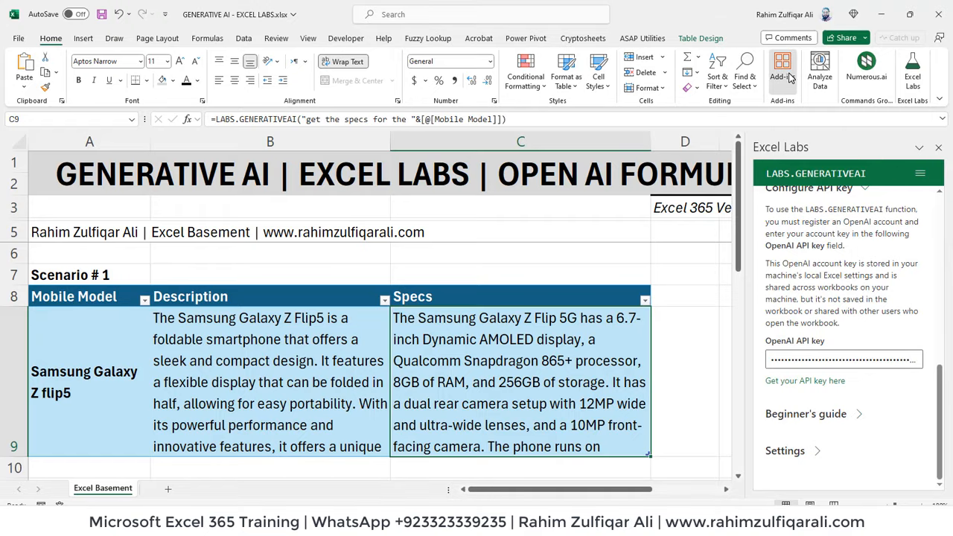
- Open the My Add-ins list showing Bing Maps, Cryptosheets and Excel Labs
left_click(780, 67)
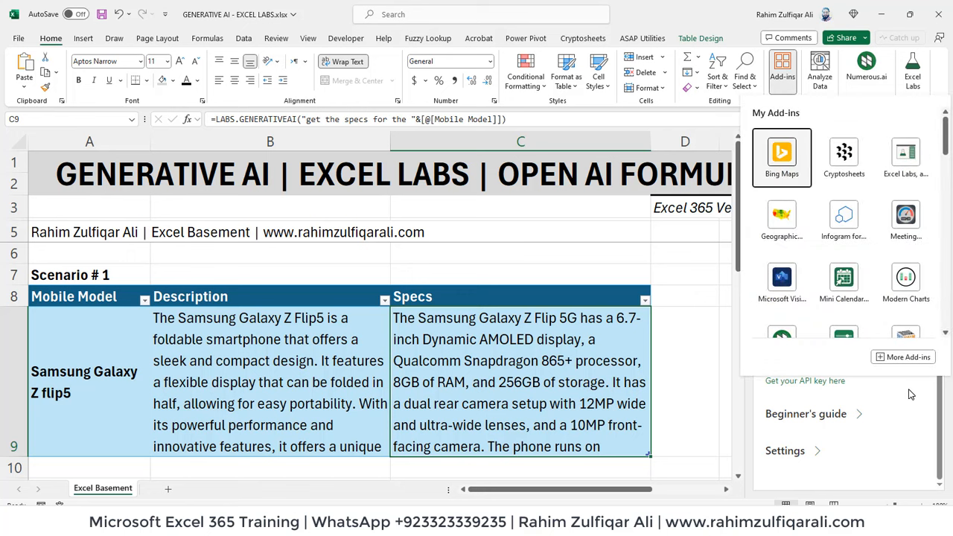